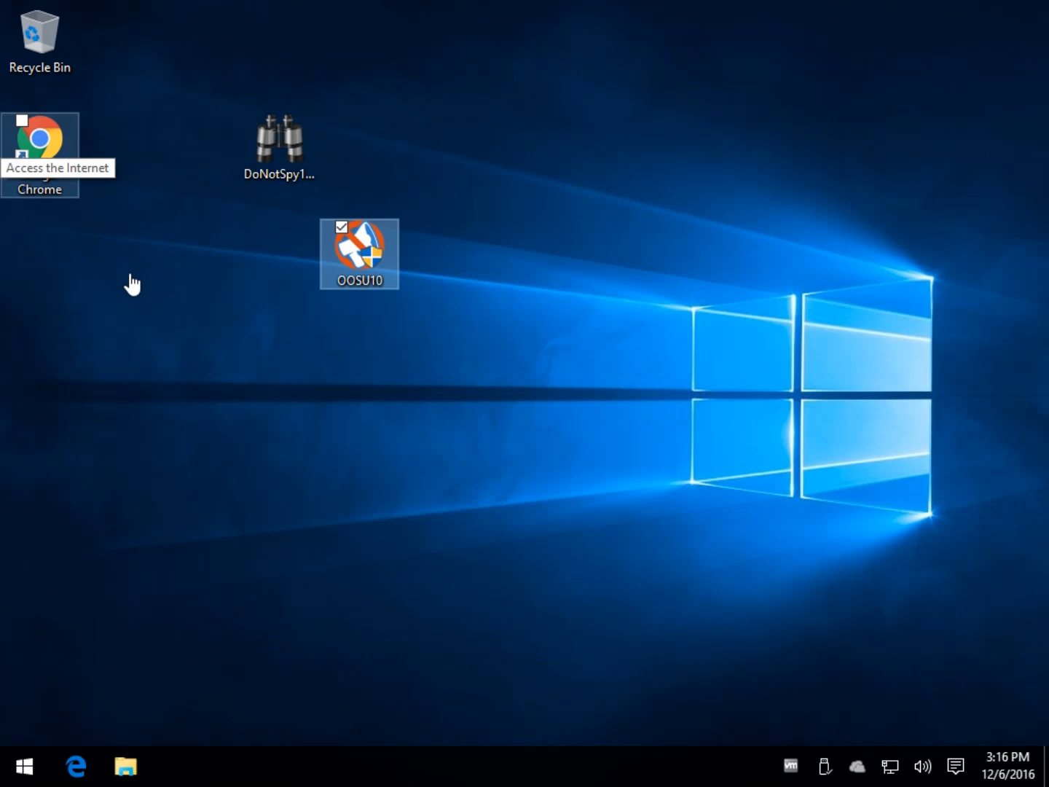
mouse_move(416, 298)
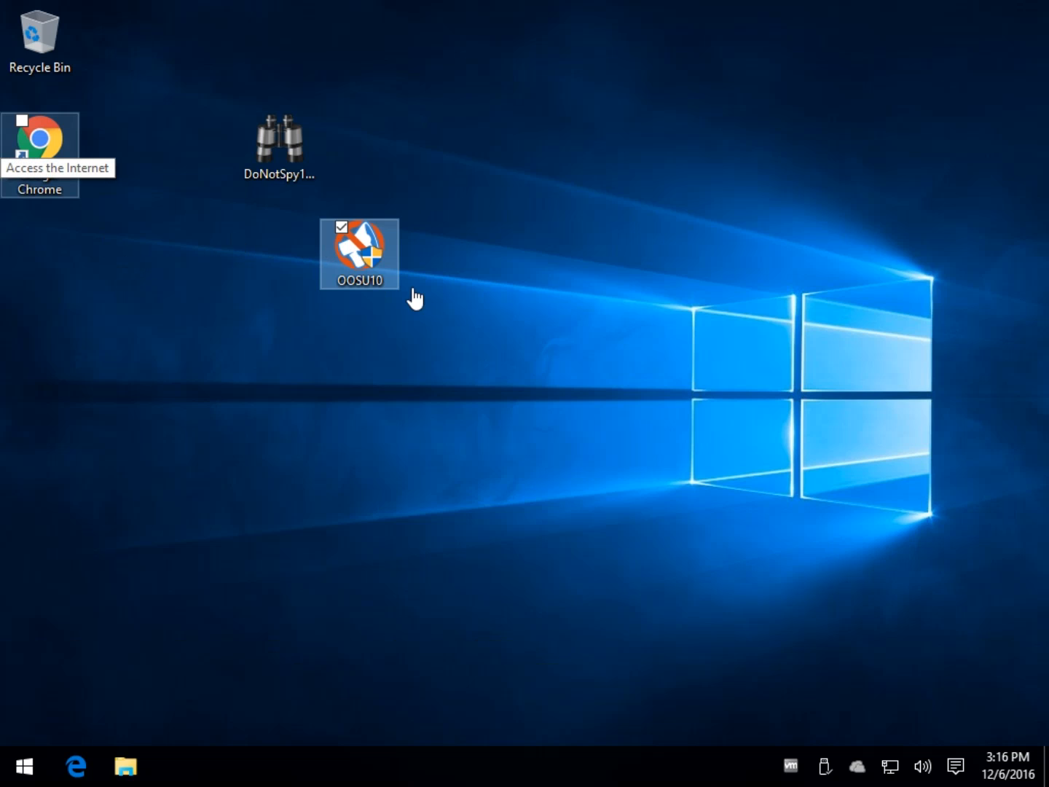
mouse_move(372, 251)
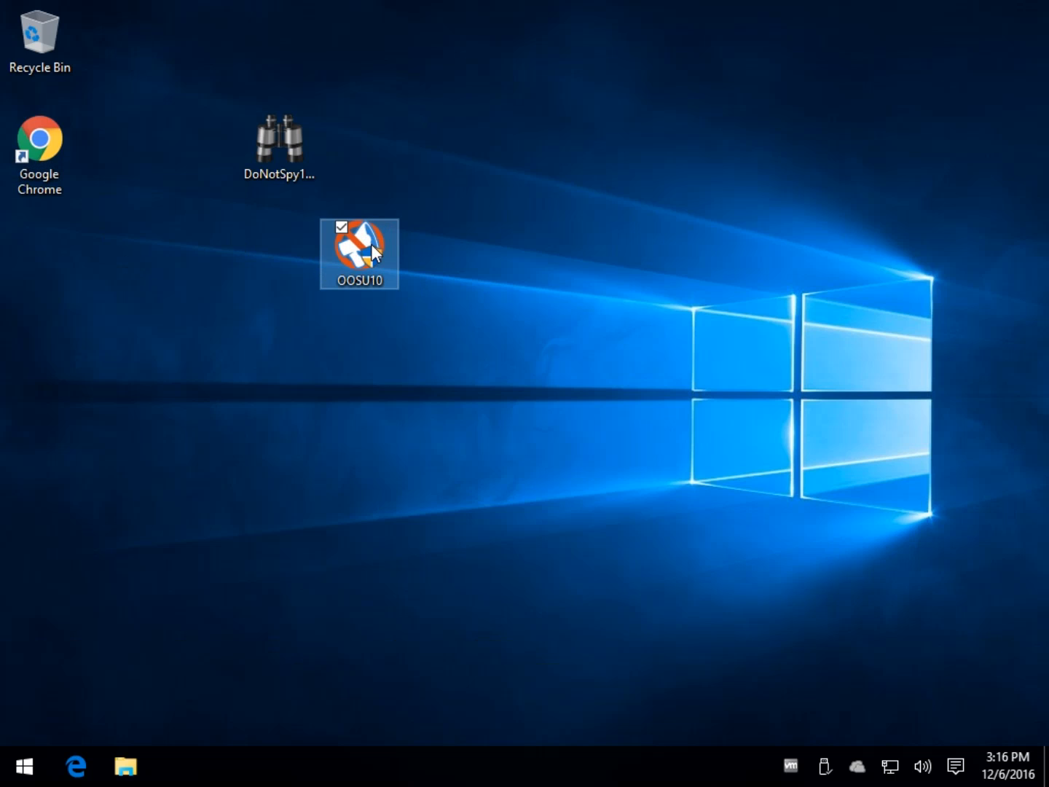
mouse_move(364, 251)
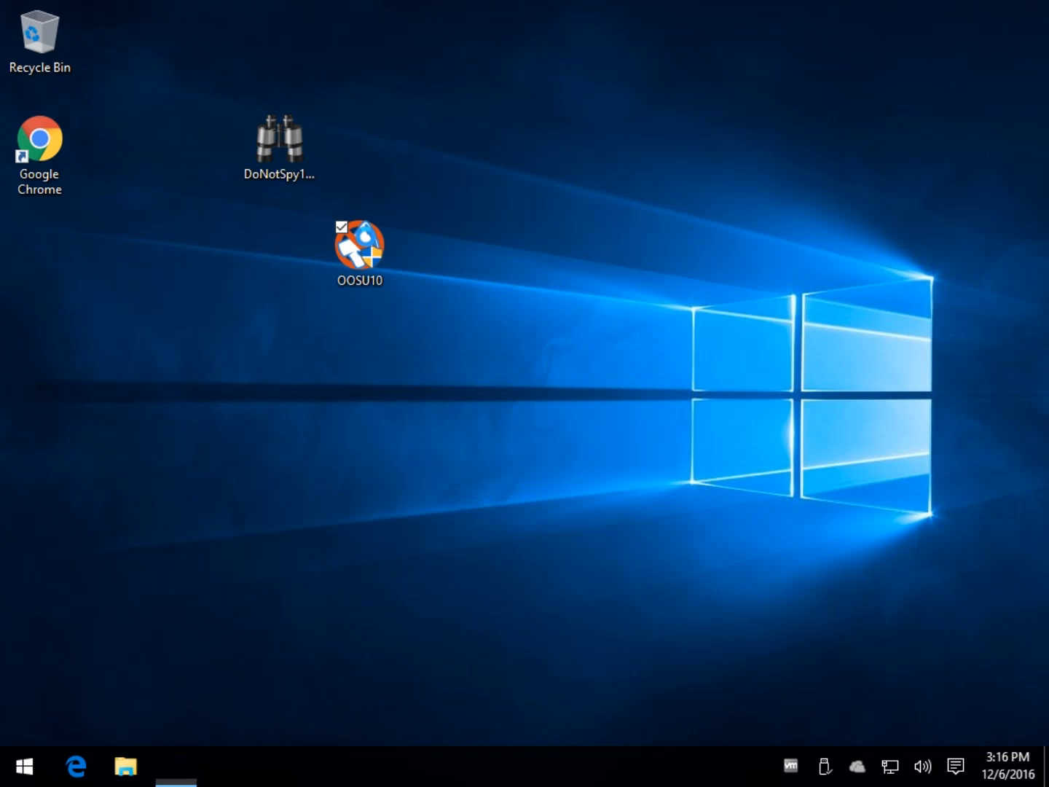
Launch O&O ShutUp10 from the desktop and scroll its settings list to the bottom and back.
double_click(358, 248)
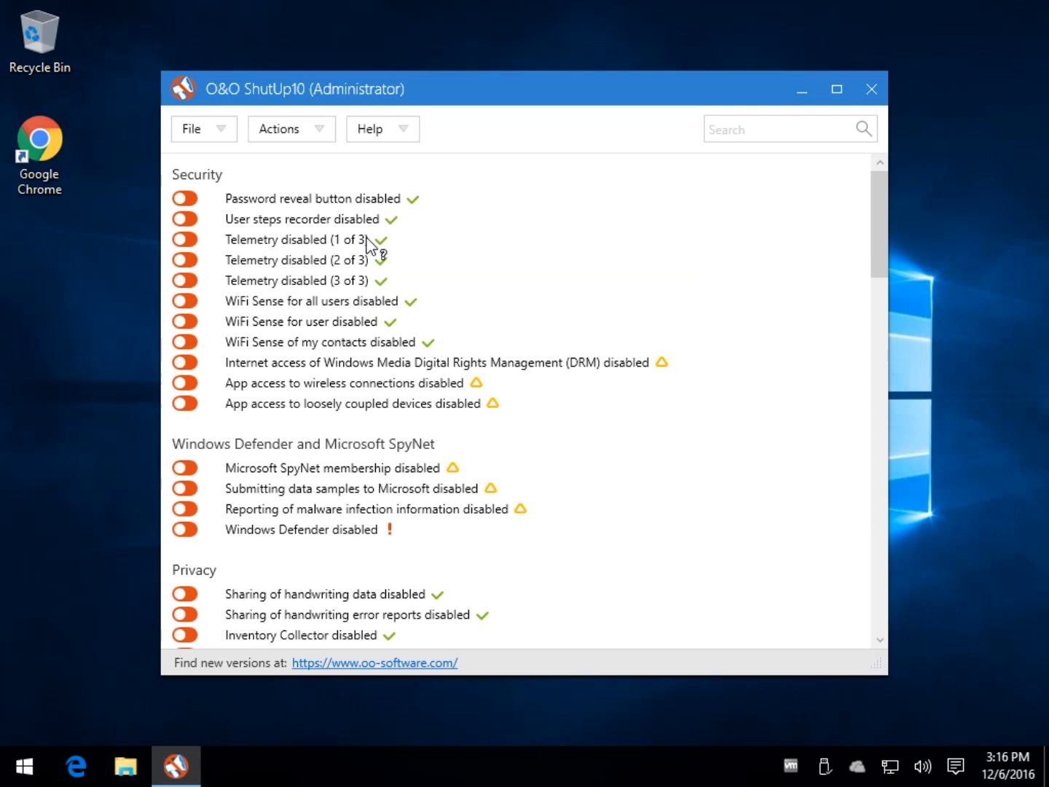
mouse_move(451, 329)
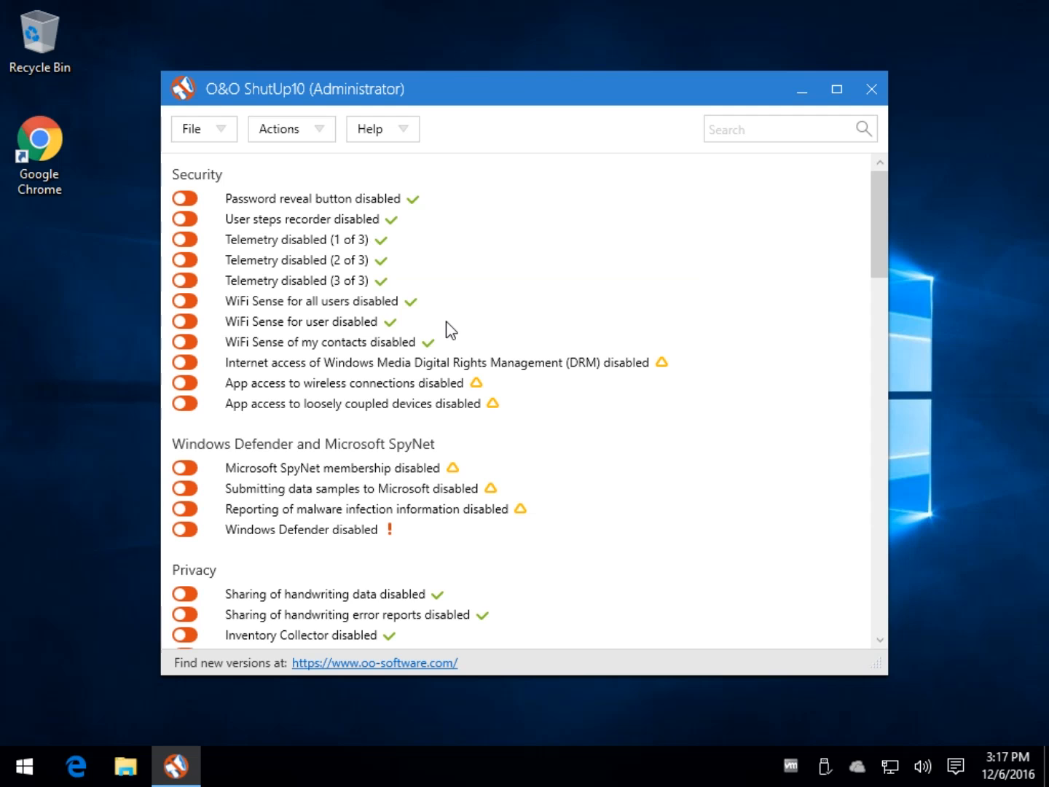
scroll(down, 3)
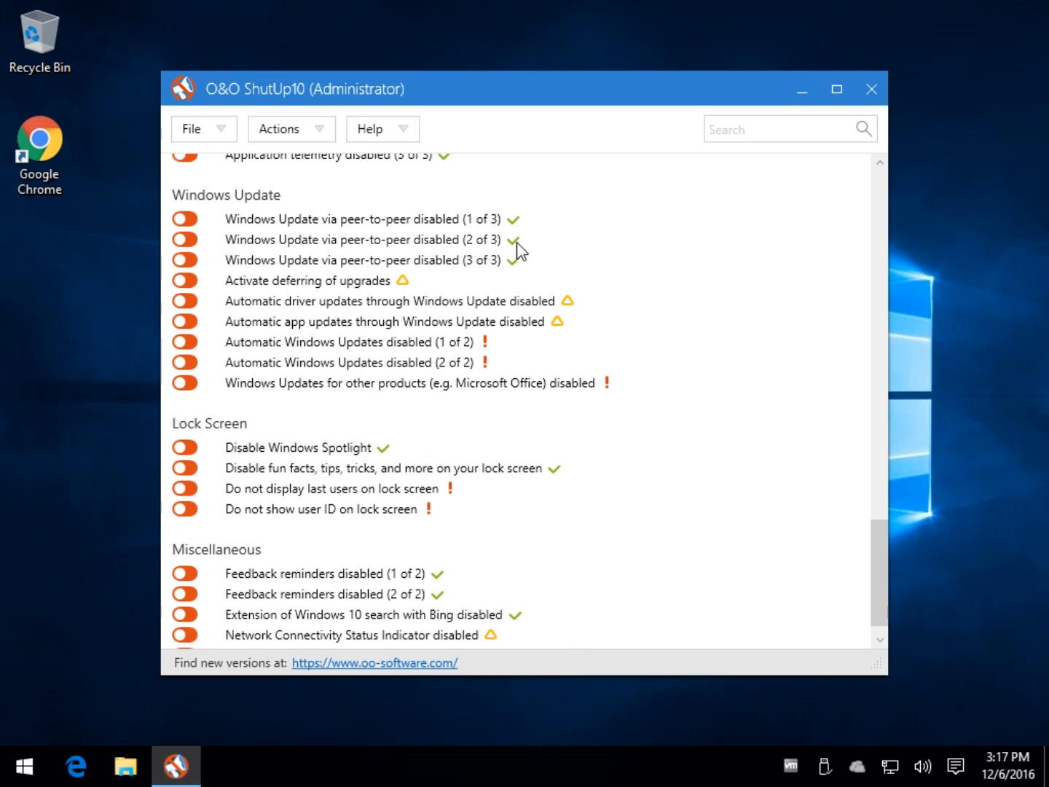
mouse_move(337, 310)
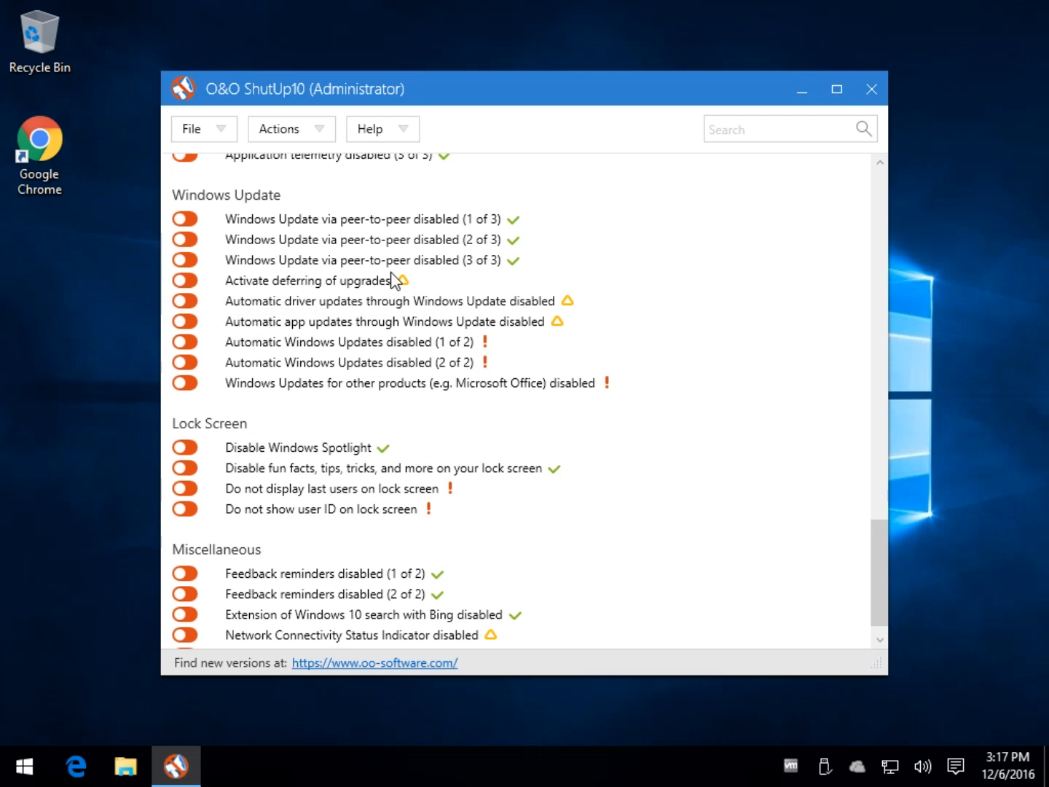
mouse_move(374, 406)
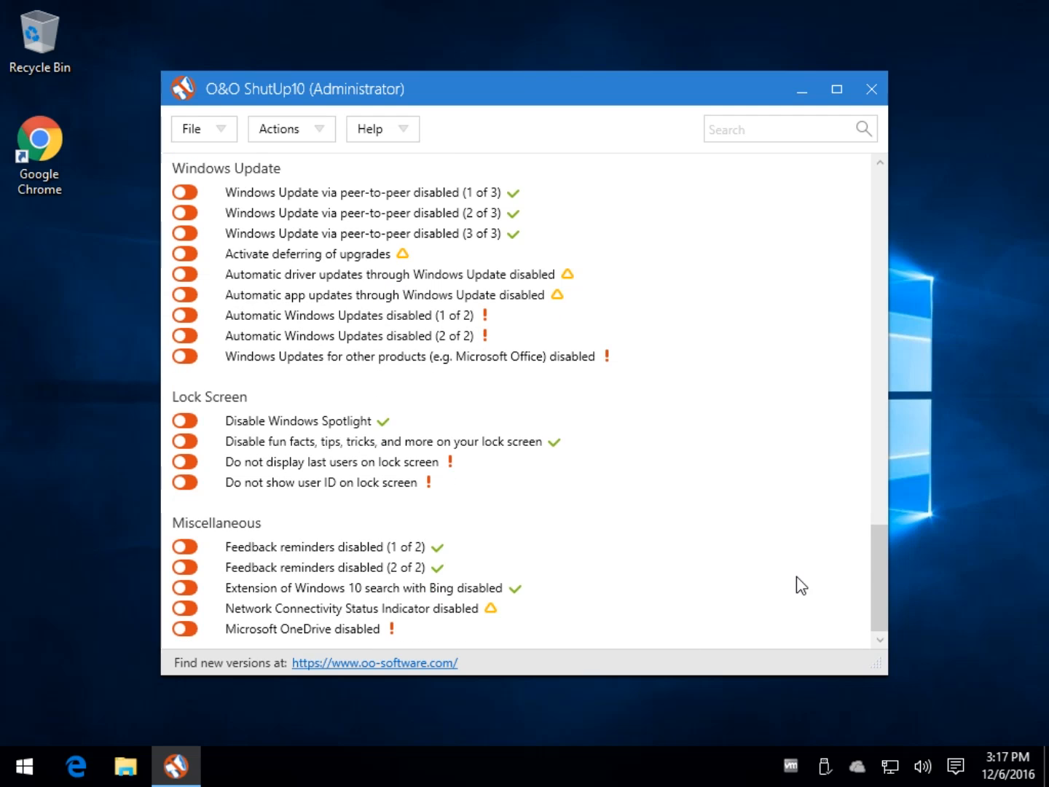
mouse_move(293, 256)
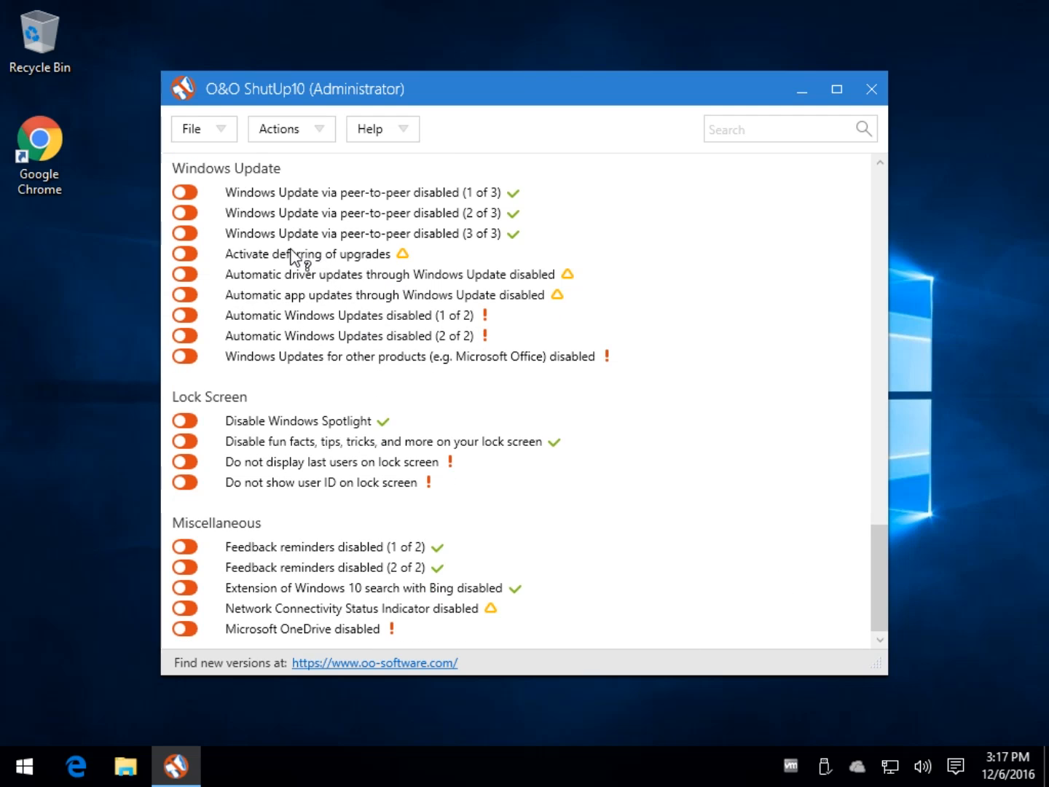
scroll(down, 3)
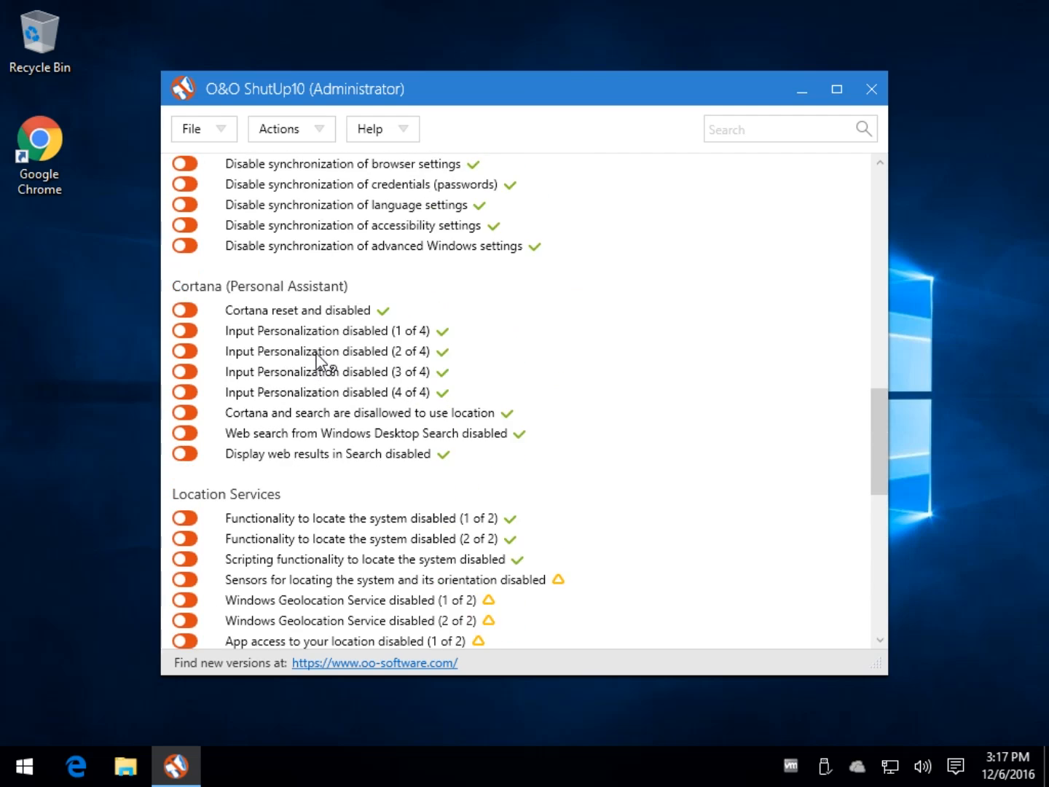
scroll(up, 3)
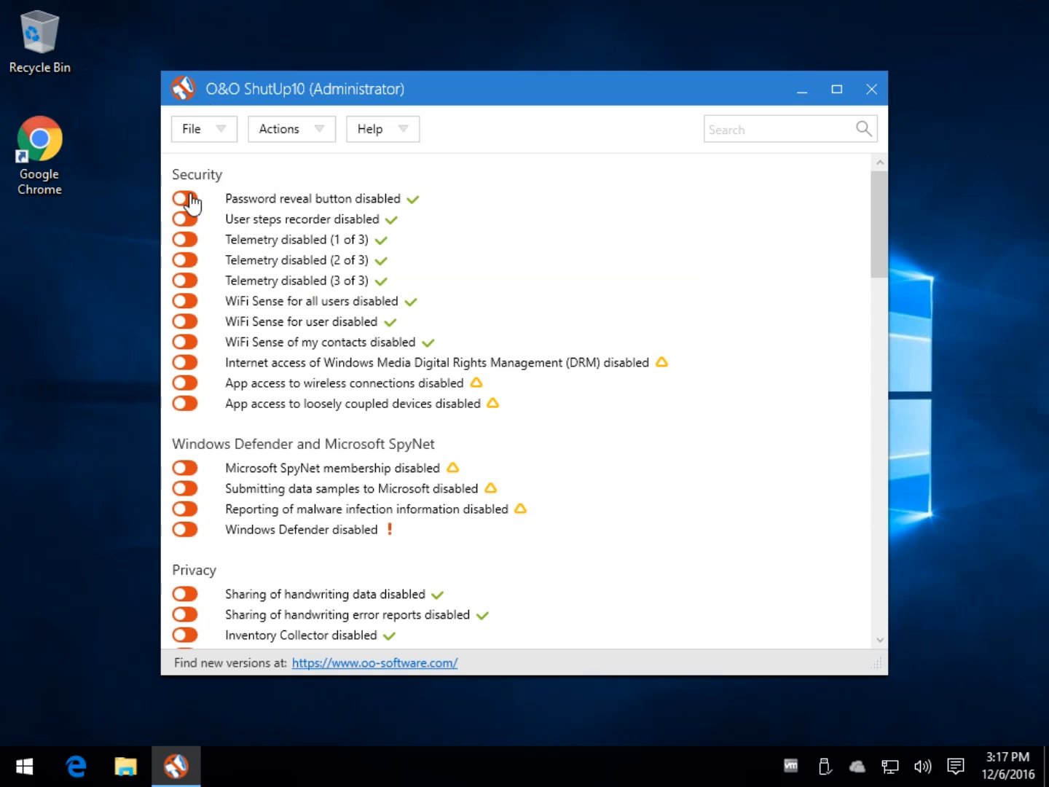
click(195, 128)
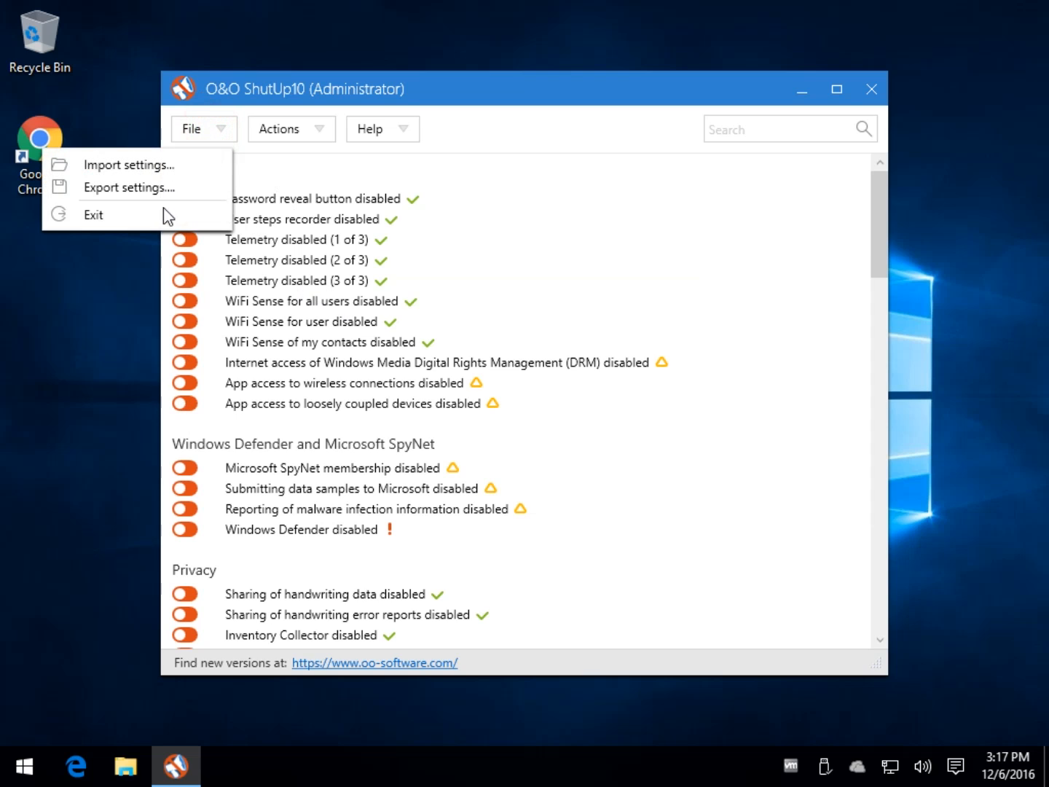
mouse_move(134, 187)
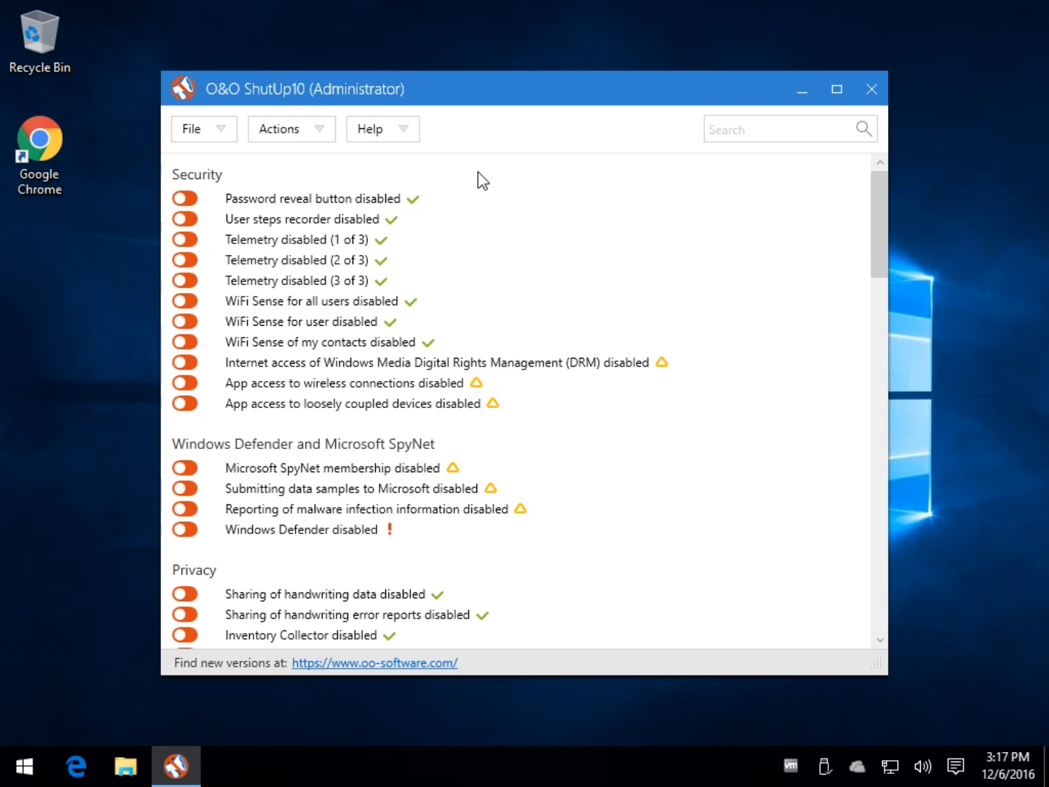
mouse_move(271, 172)
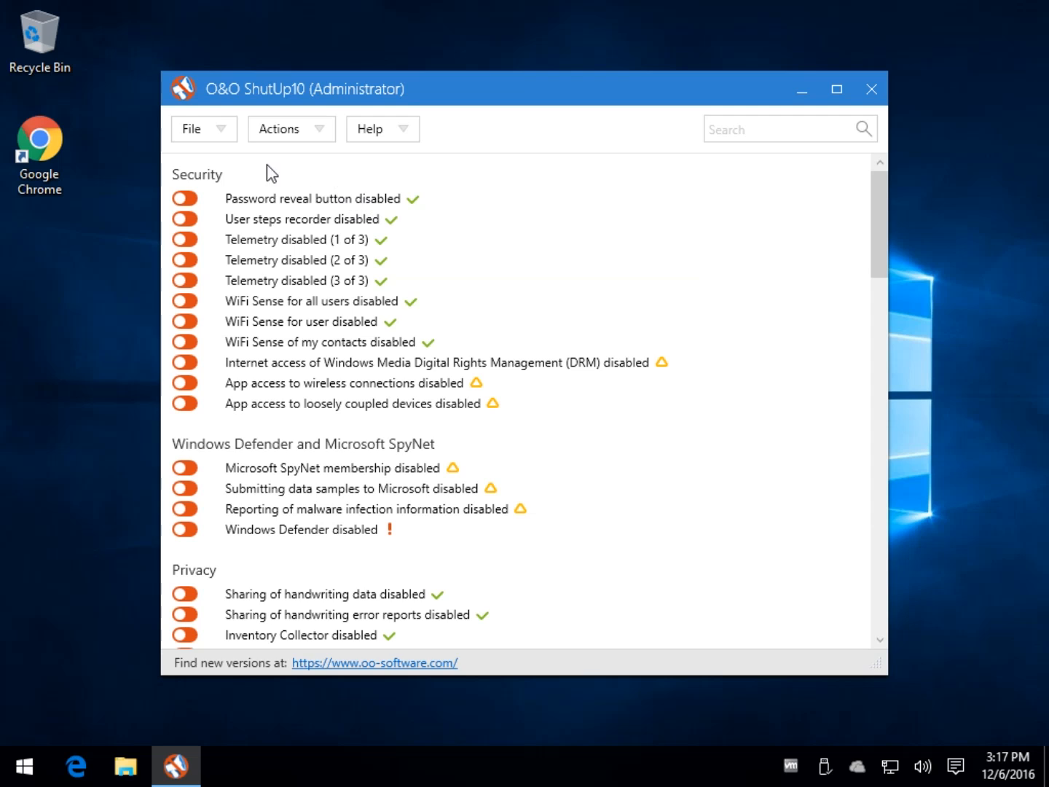
mouse_move(268, 207)
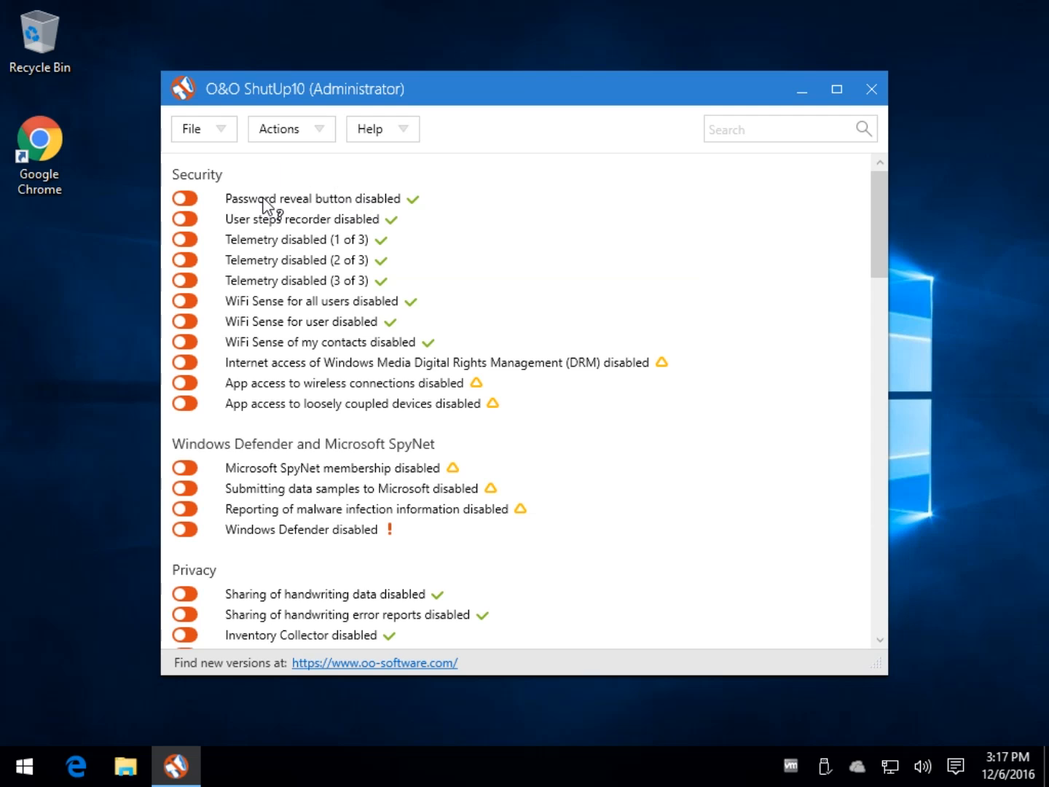
mouse_move(355, 236)
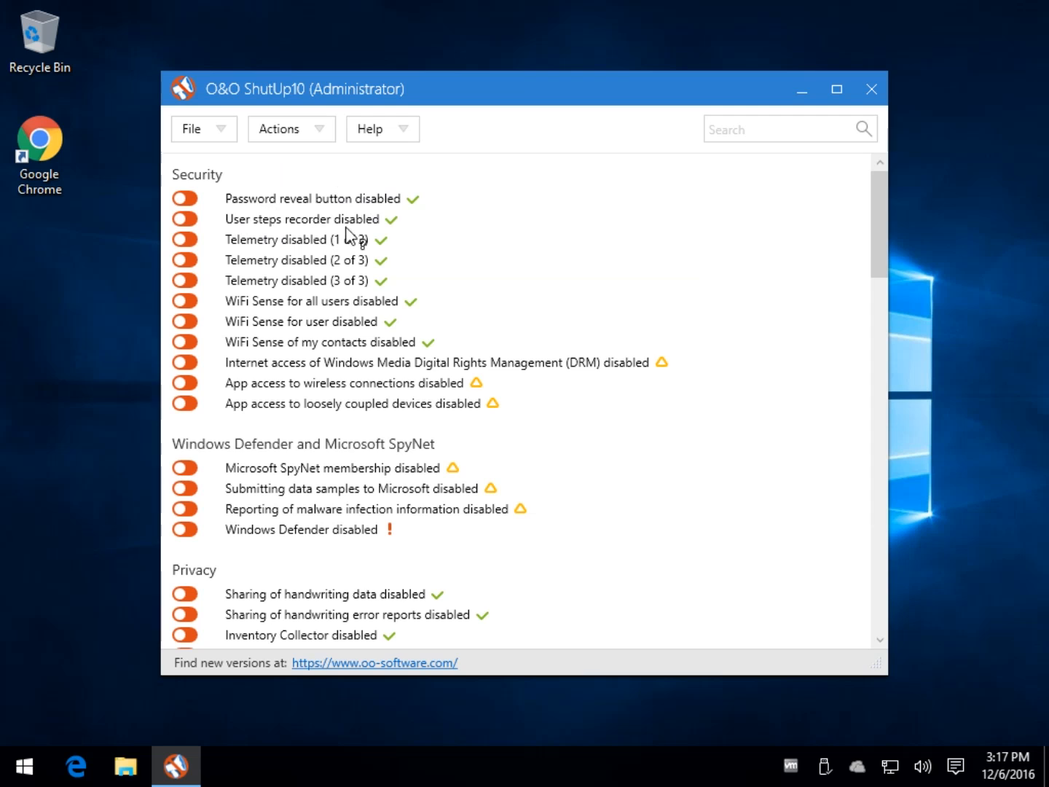
click(314, 198)
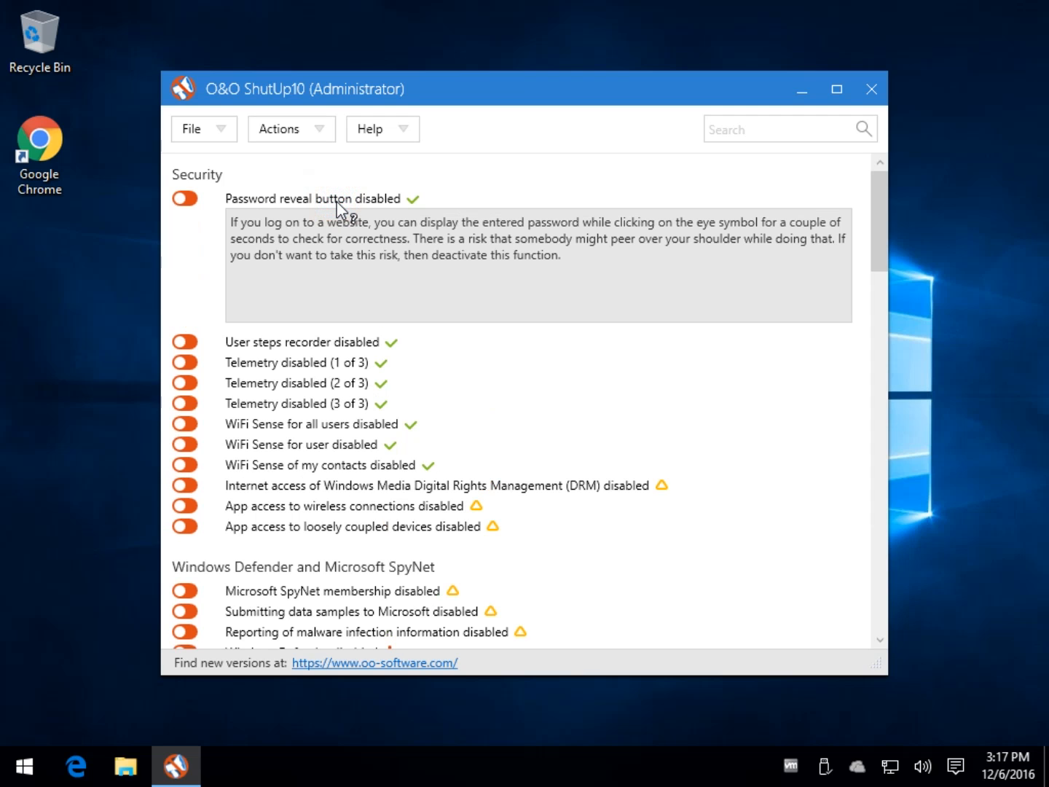
mouse_move(309, 229)
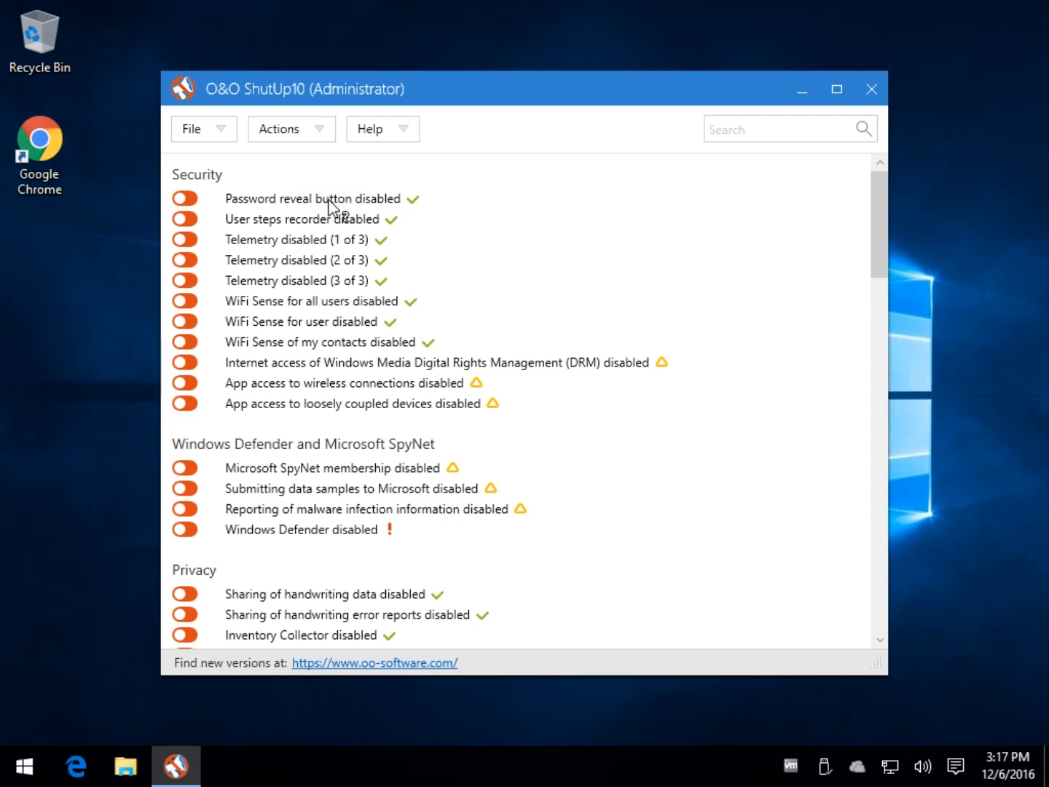
mouse_move(275, 290)
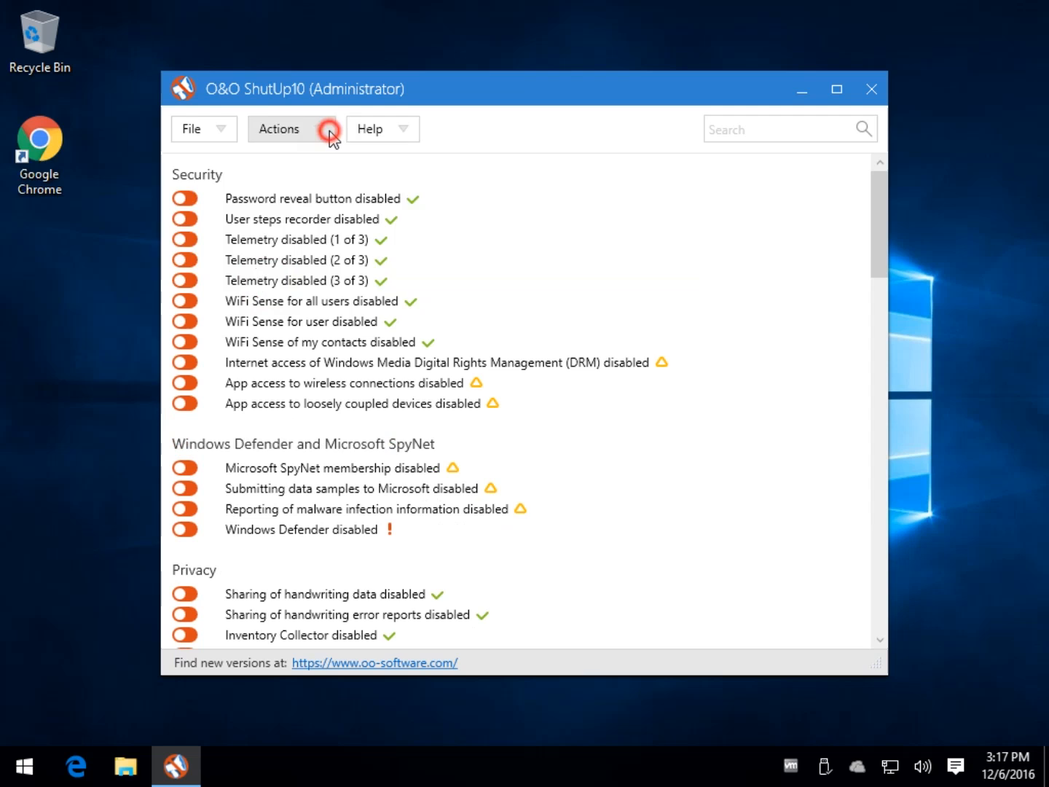
Show the Actions menu with its apply recommended, undo and restore point choices.
click(291, 129)
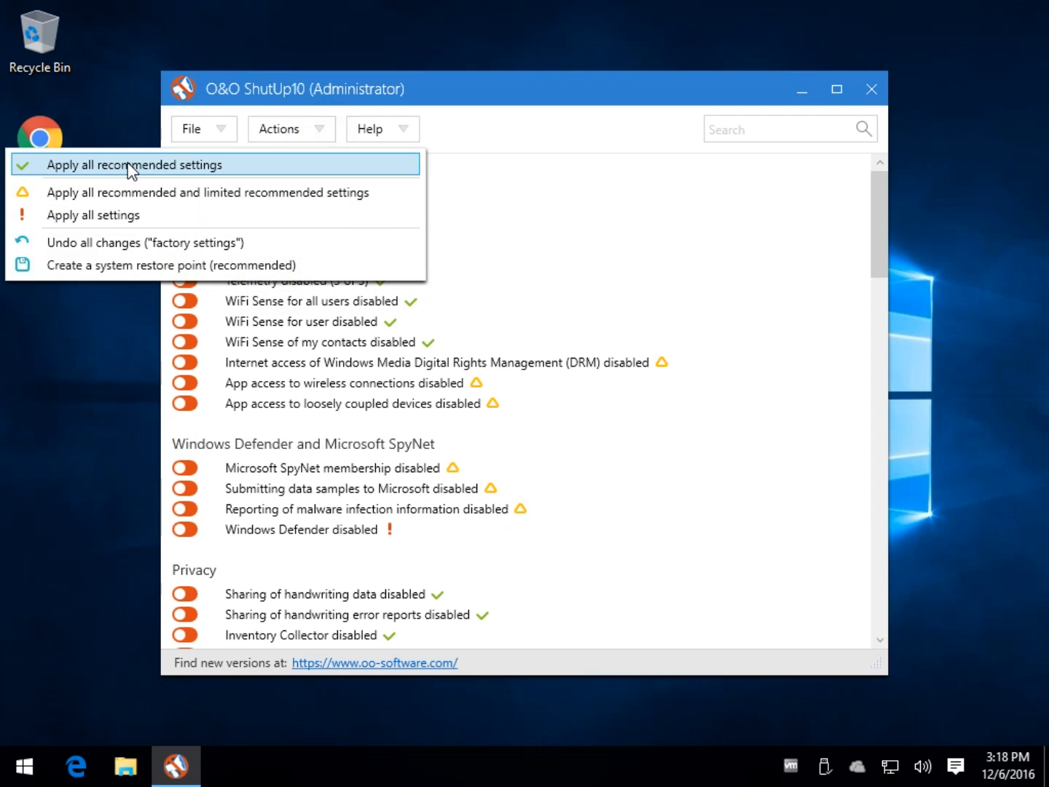
mouse_move(385, 201)
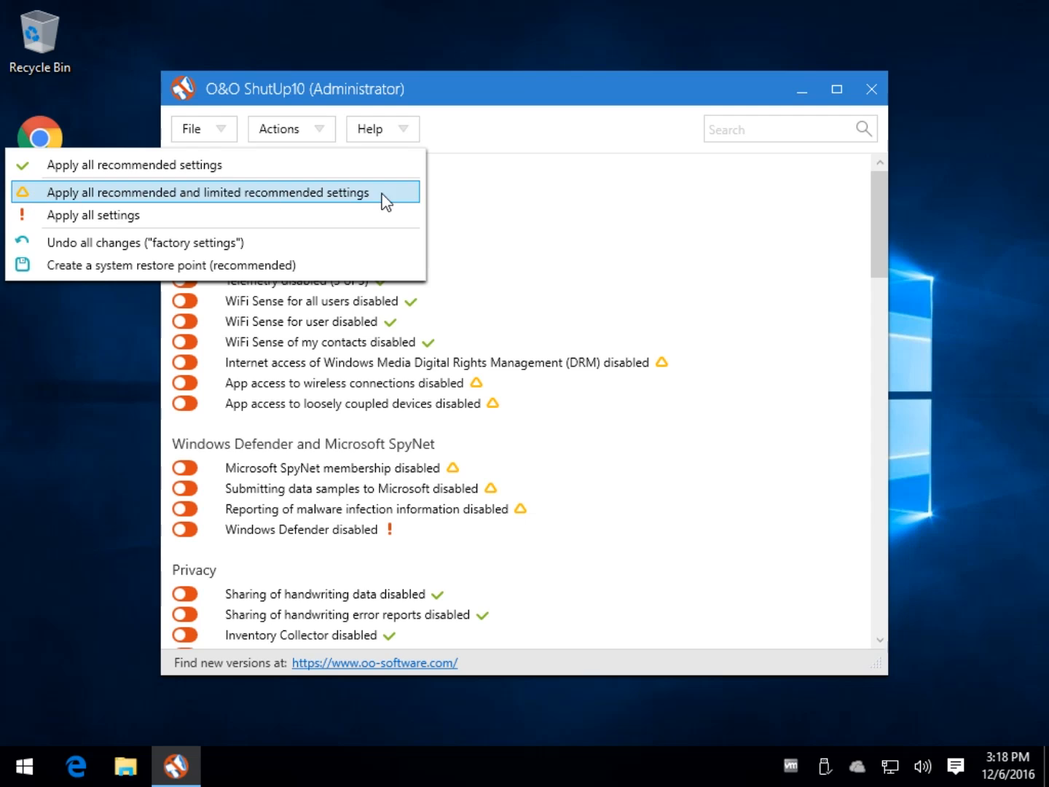
mouse_move(87, 216)
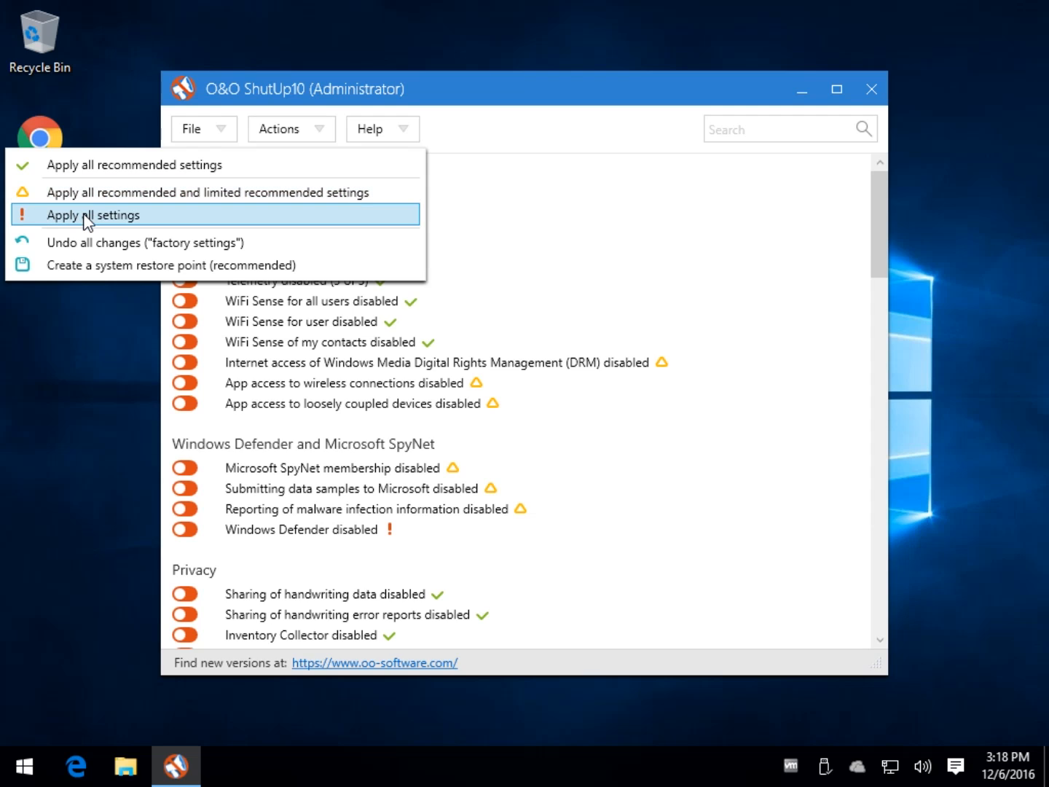
mouse_move(87, 242)
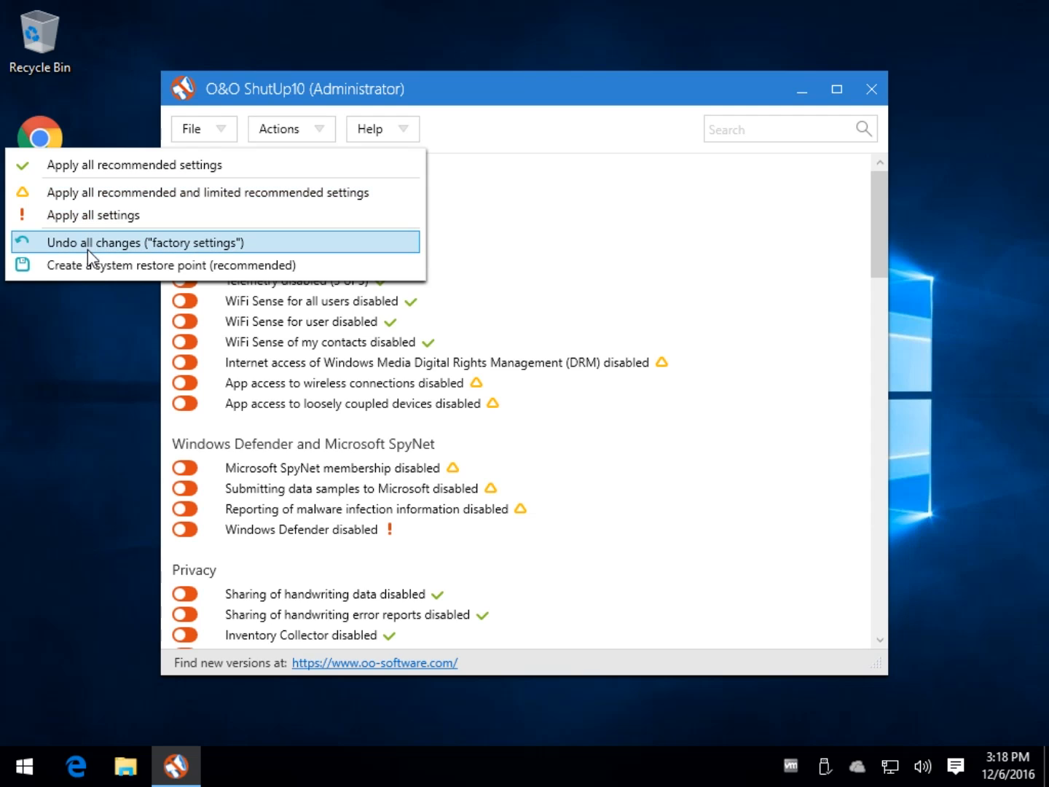
mouse_move(94, 192)
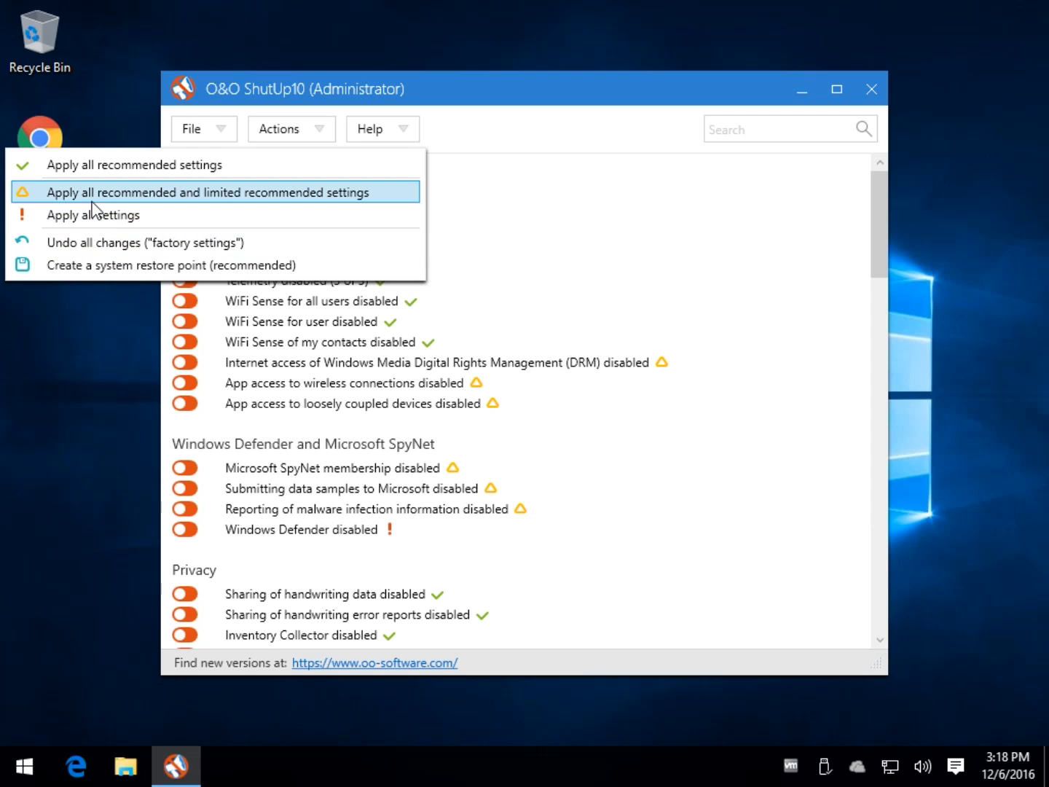
Apply all recommended settings, confirming the warning about missing restore points.
click(204, 192)
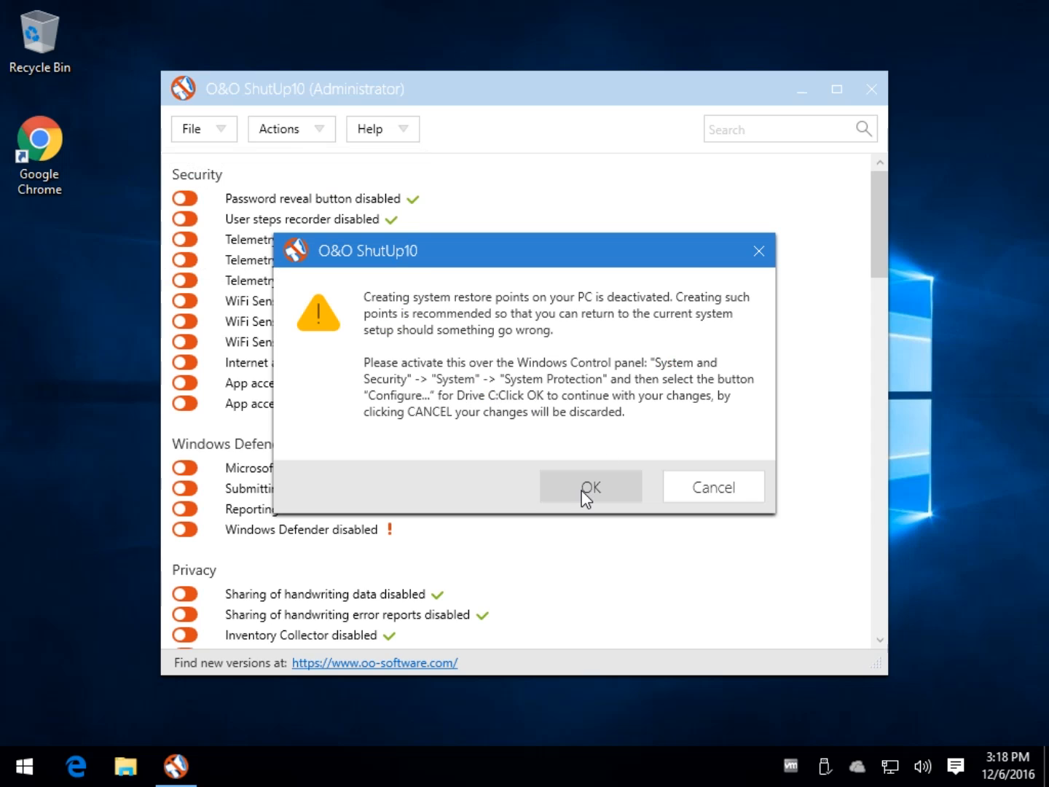
mouse_move(586, 516)
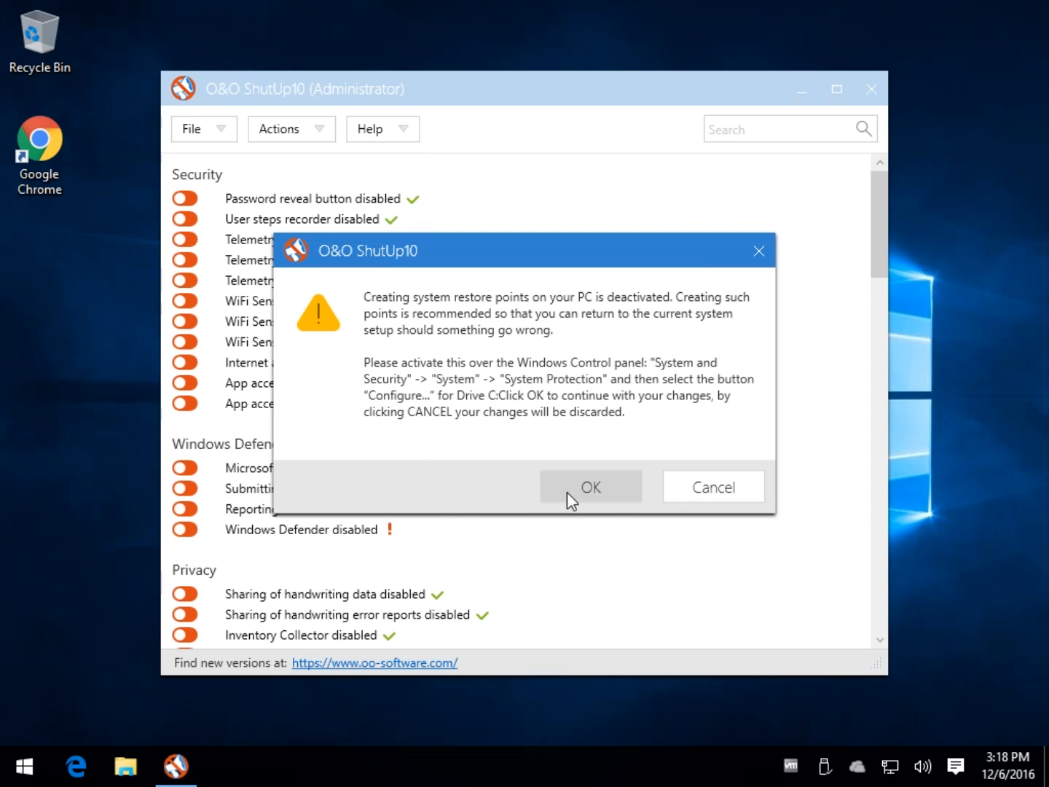
mouse_move(561, 498)
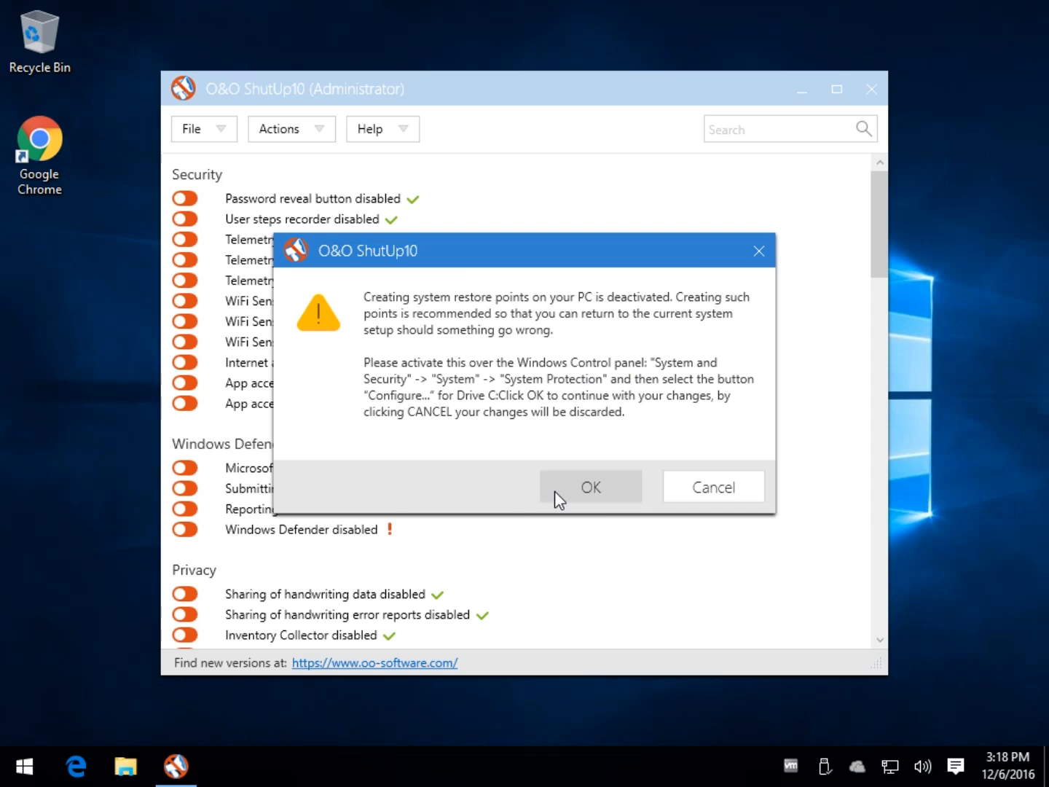
click(590, 487)
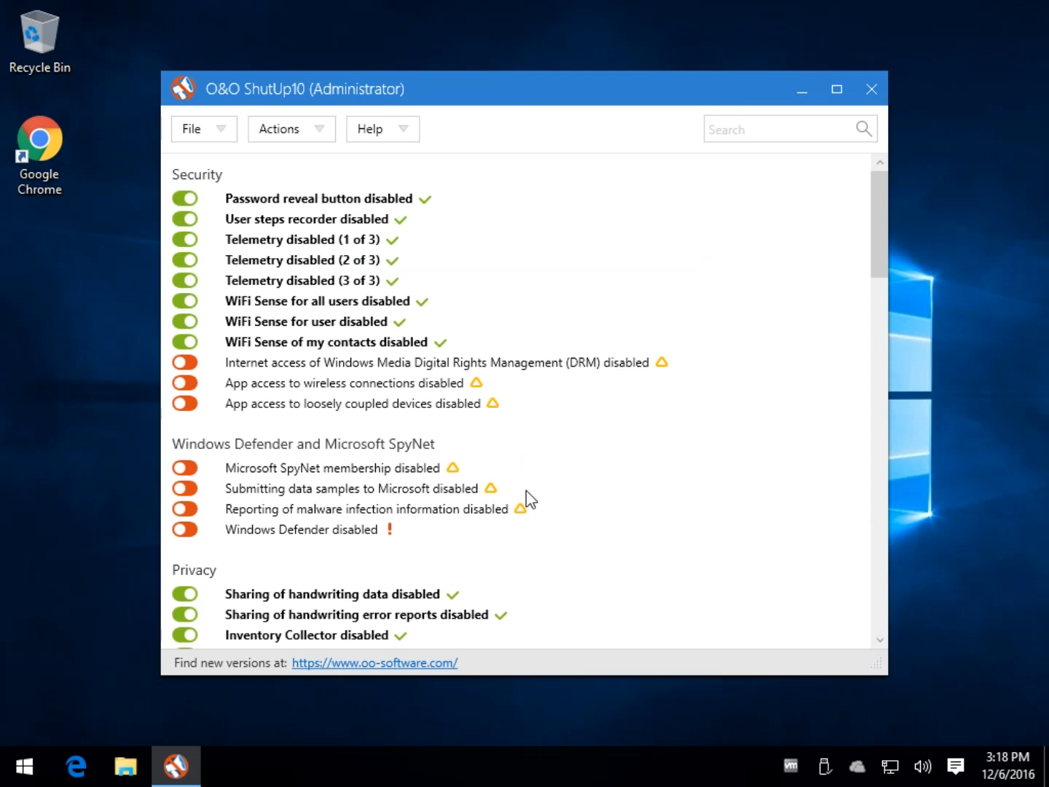
mouse_move(260, 188)
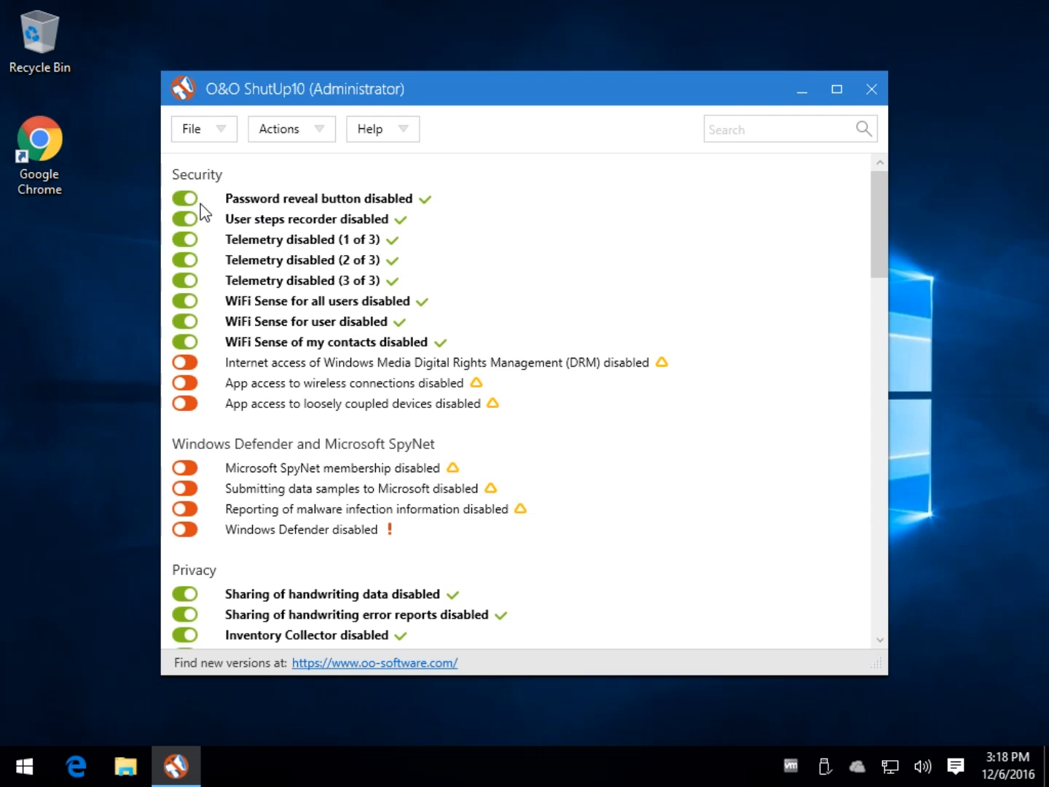
mouse_move(354, 290)
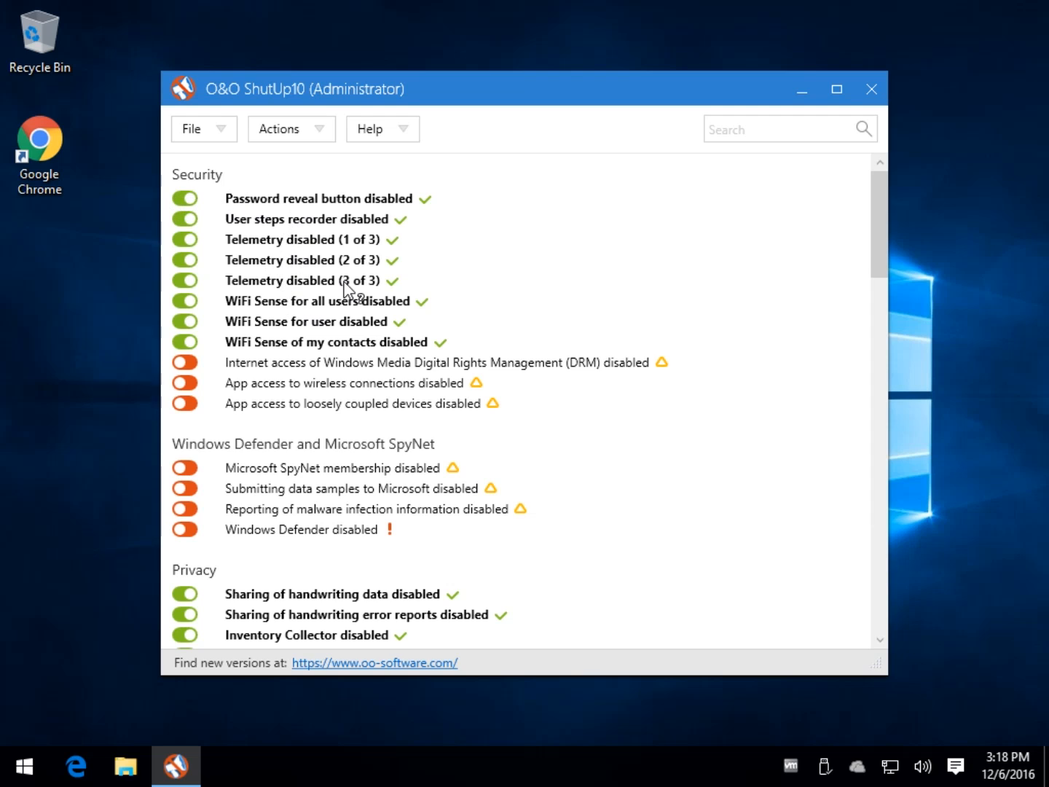
mouse_move(326, 313)
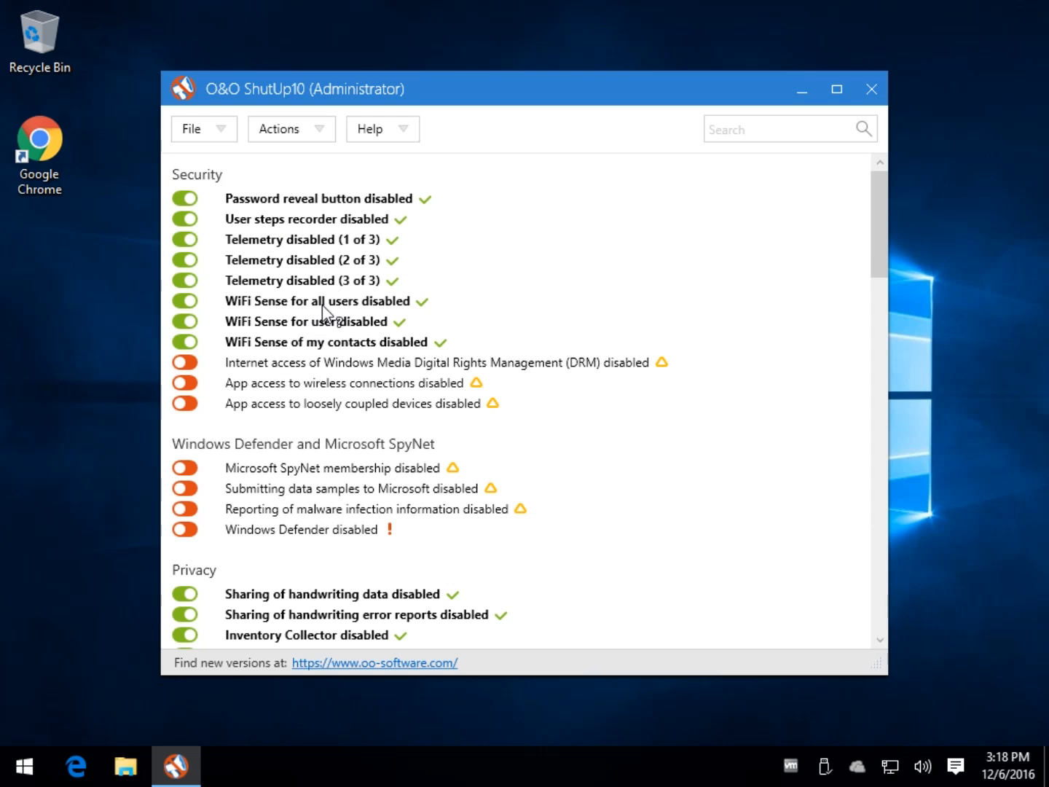
click(321, 300)
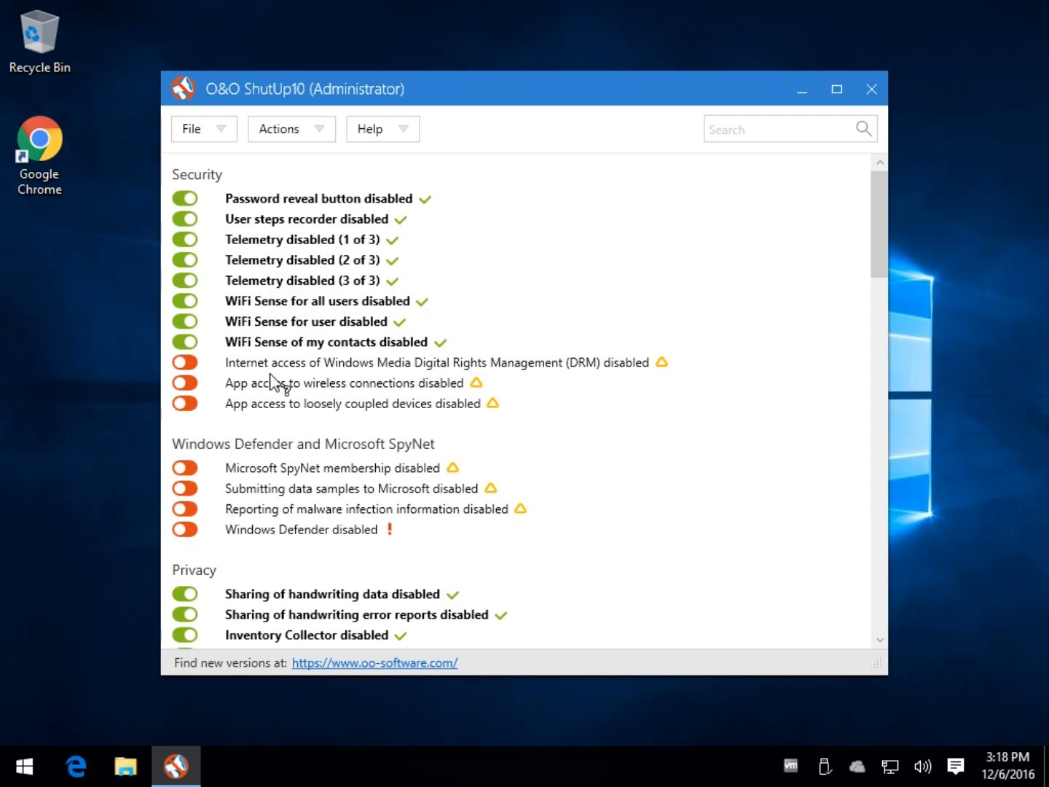
mouse_move(270, 182)
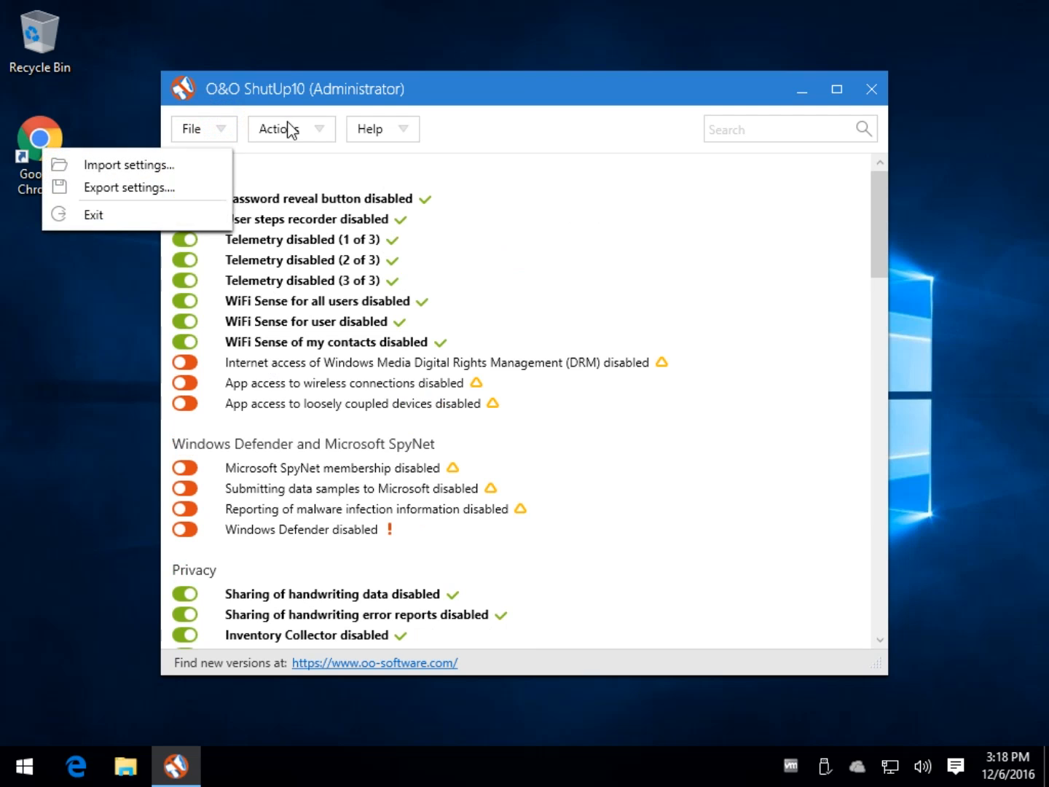
Undo all changes to factory settings and check the list shows every toggle off.
click(290, 128)
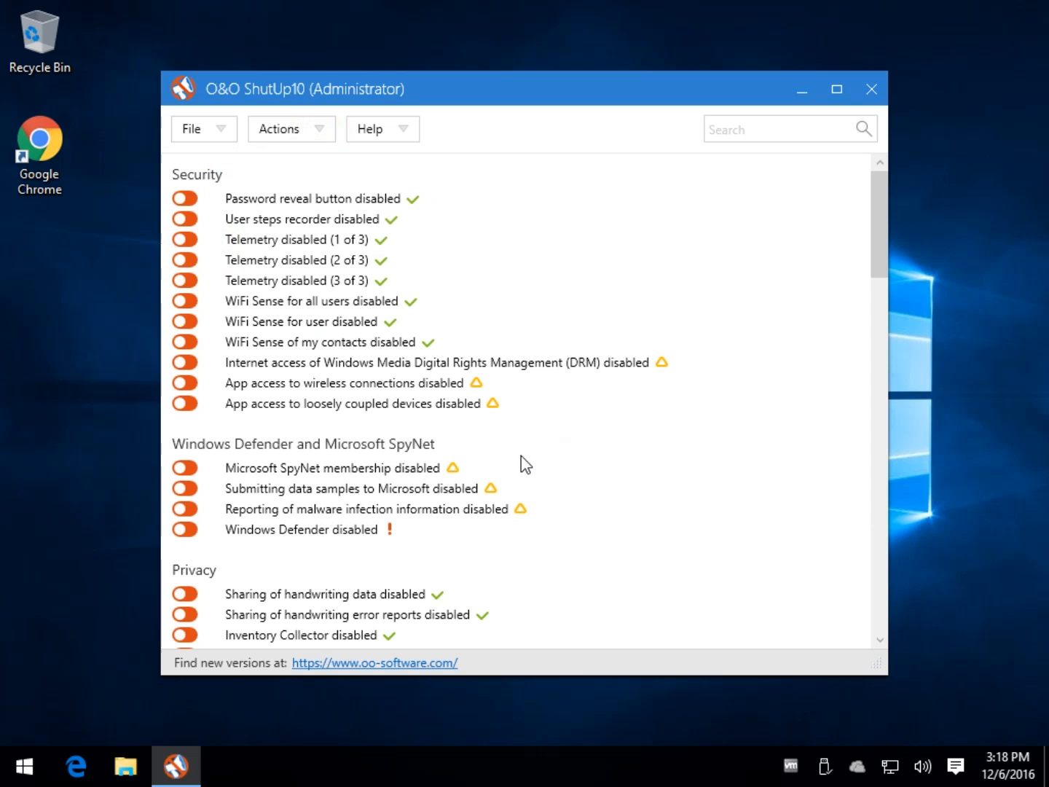
scroll(down, 3)
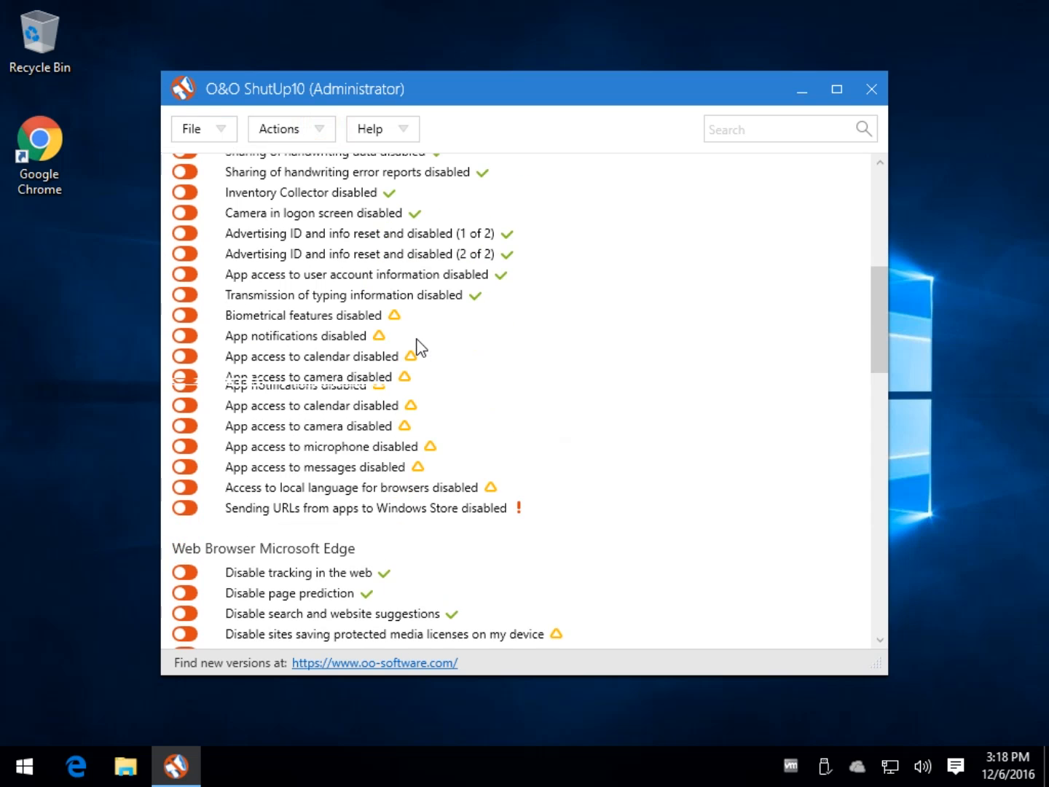
scroll(up, 3)
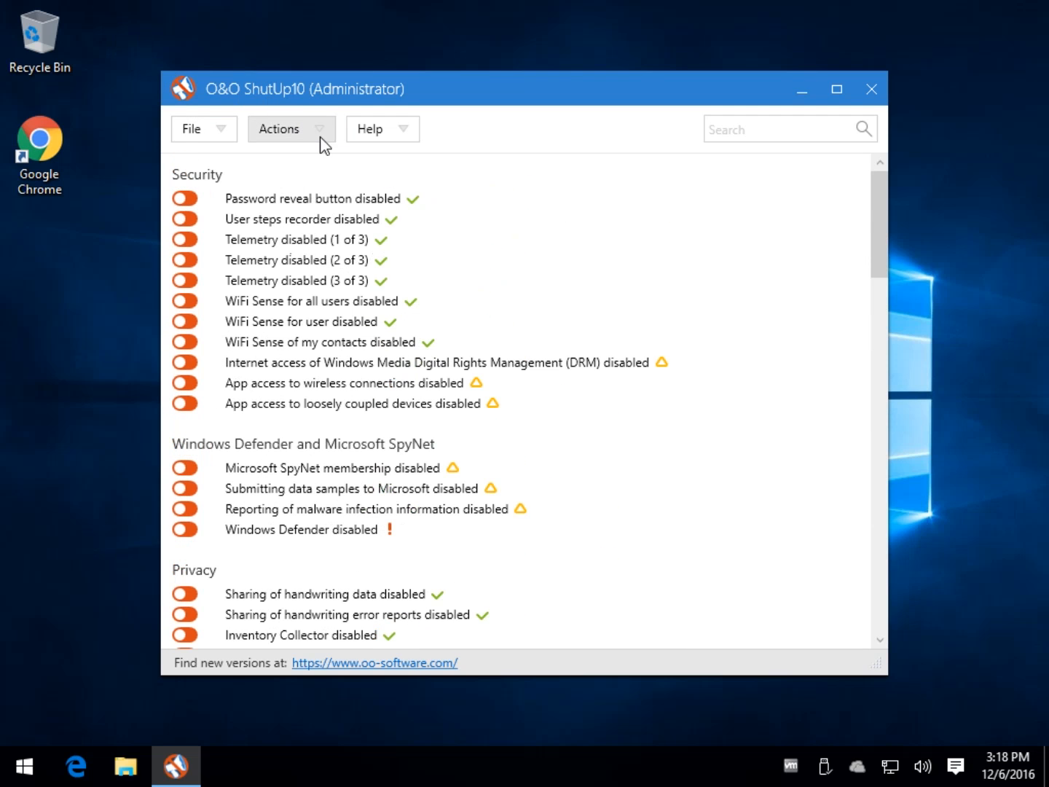
click(372, 128)
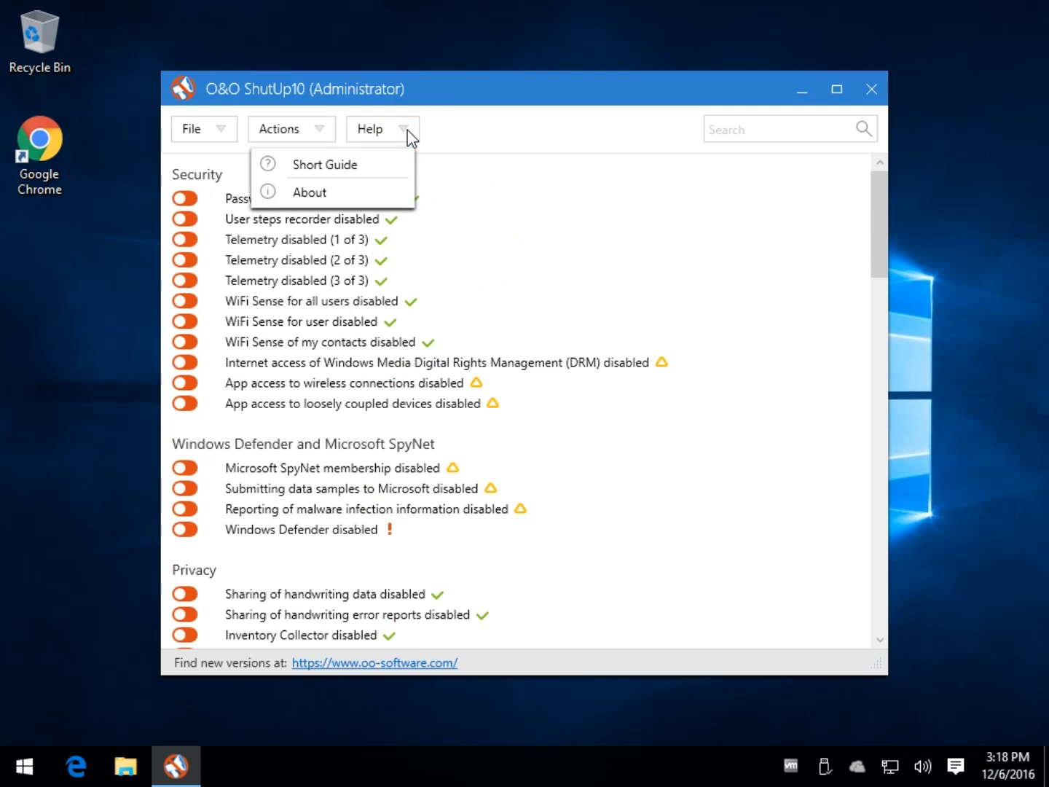
click(309, 193)
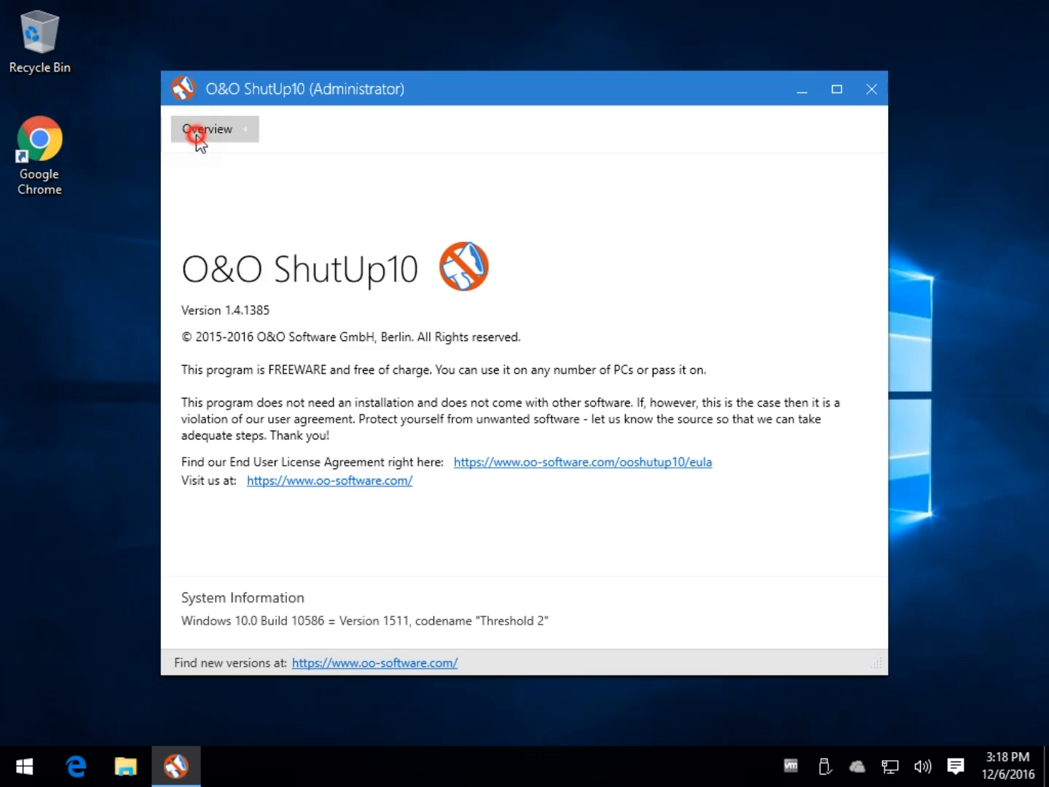
click(382, 128)
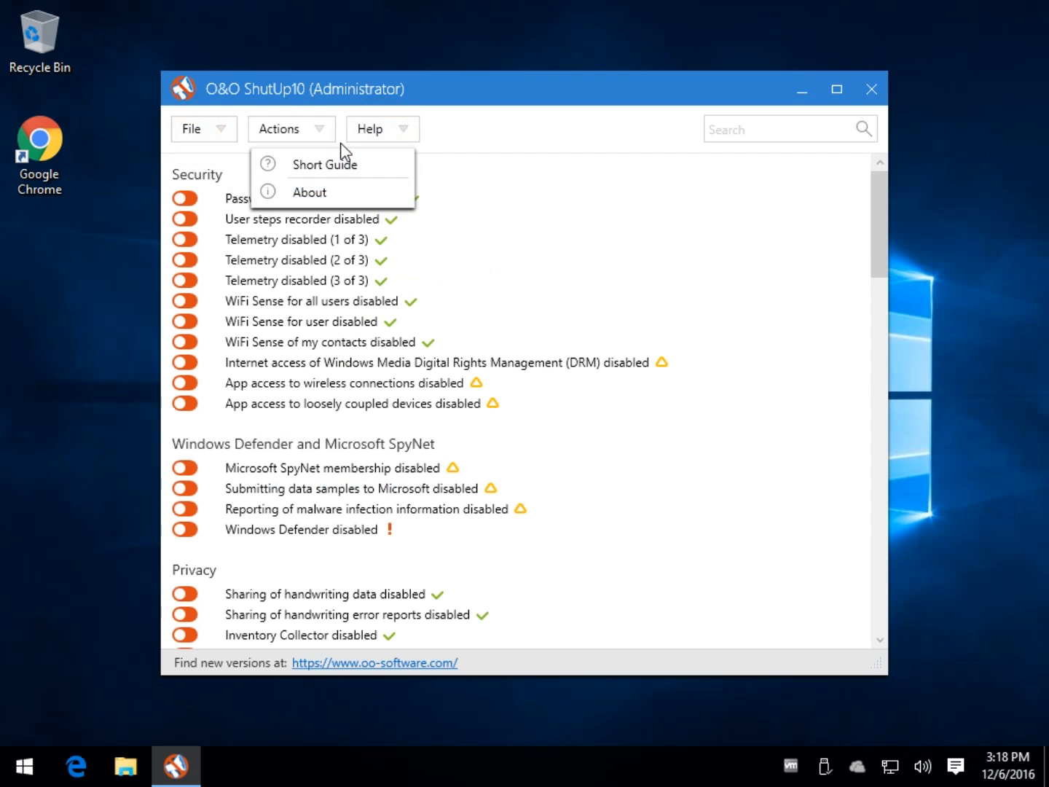
click(324, 164)
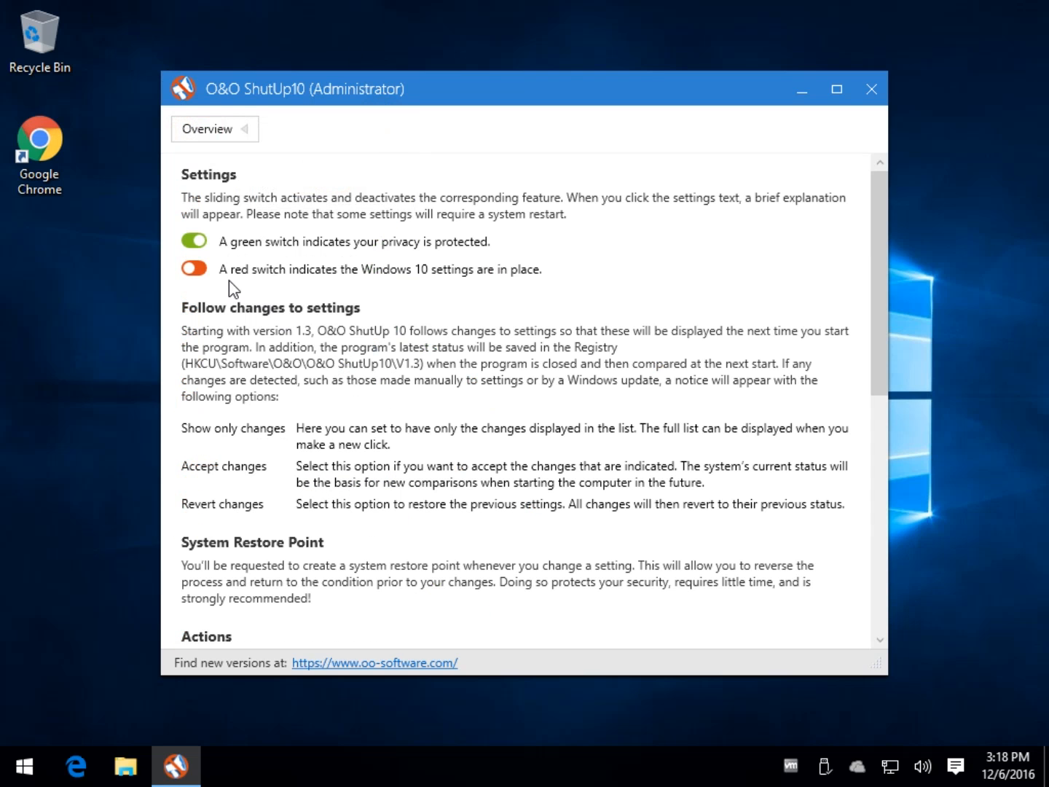
mouse_move(251, 262)
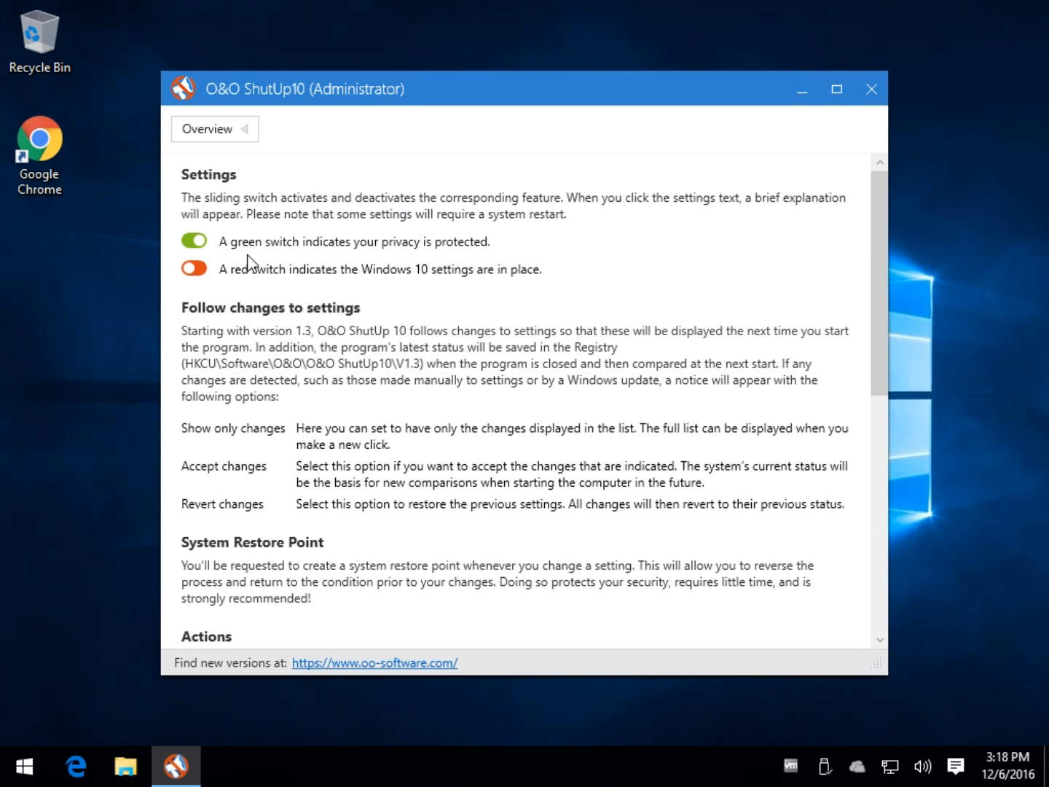
scroll(down, 3)
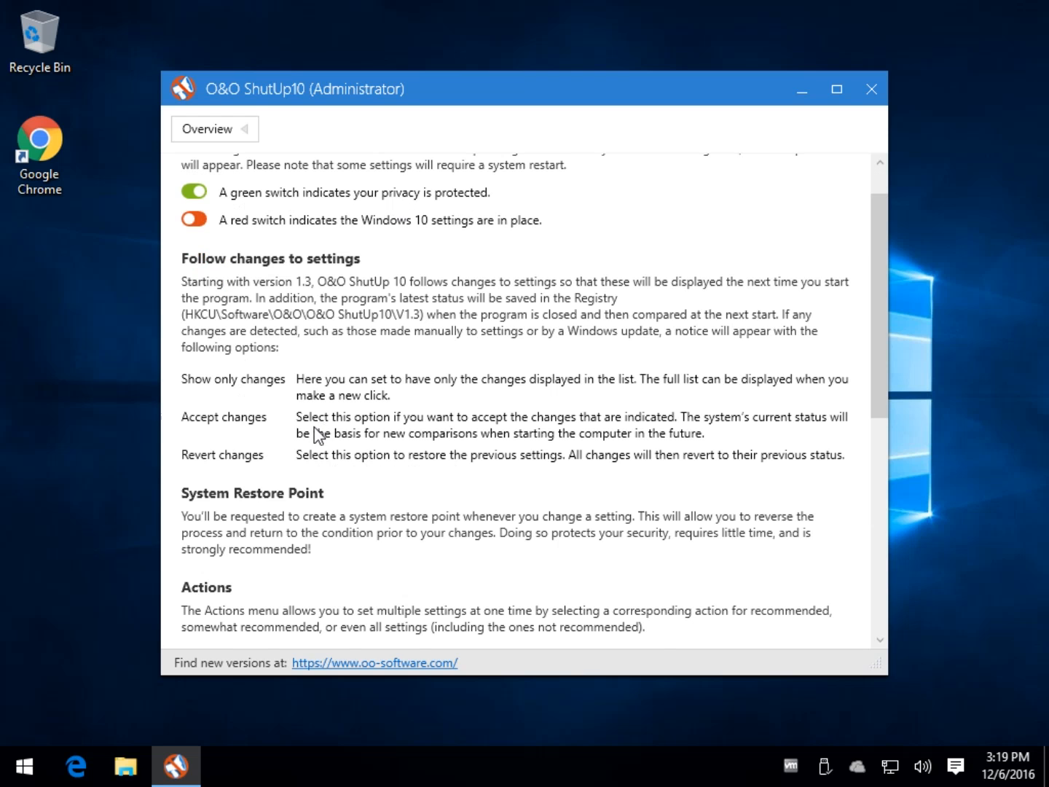
scroll(down, 3)
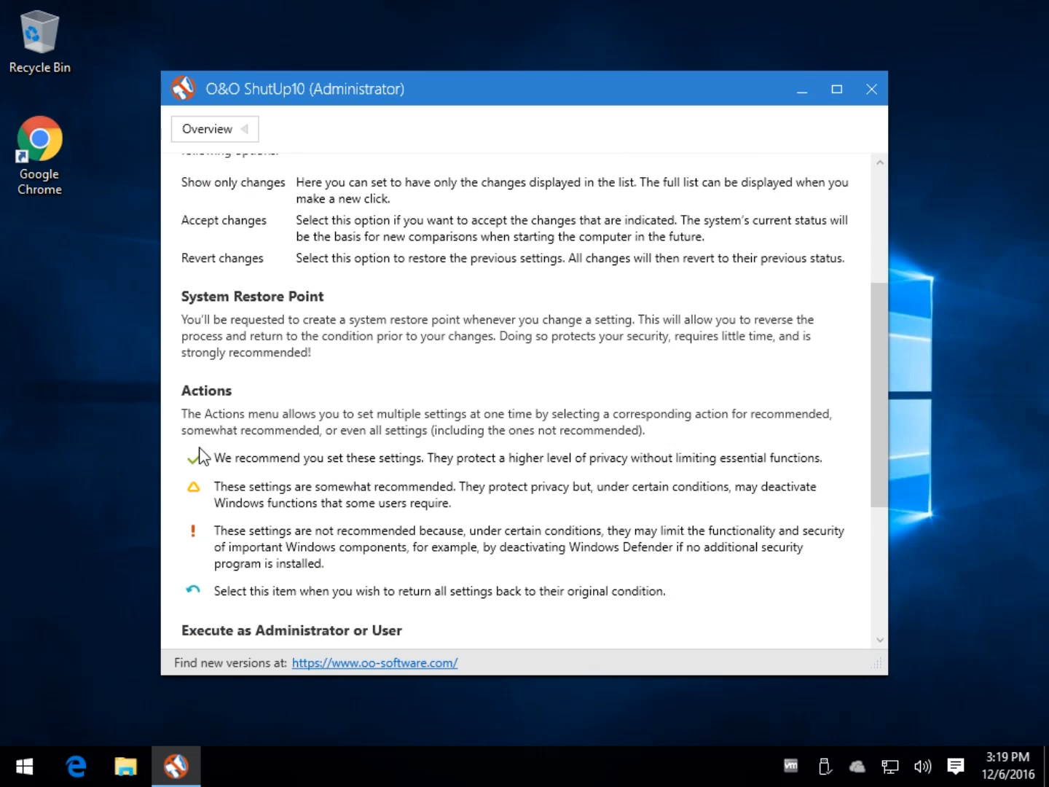
scroll(down, 3)
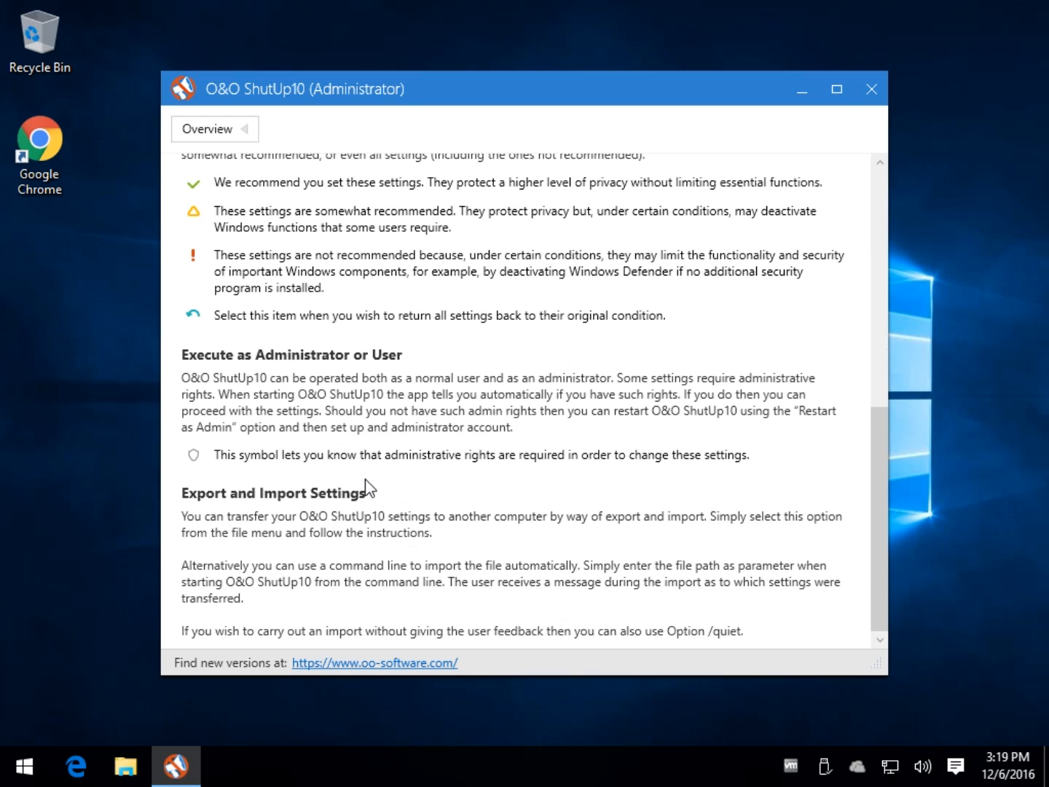
mouse_move(576, 327)
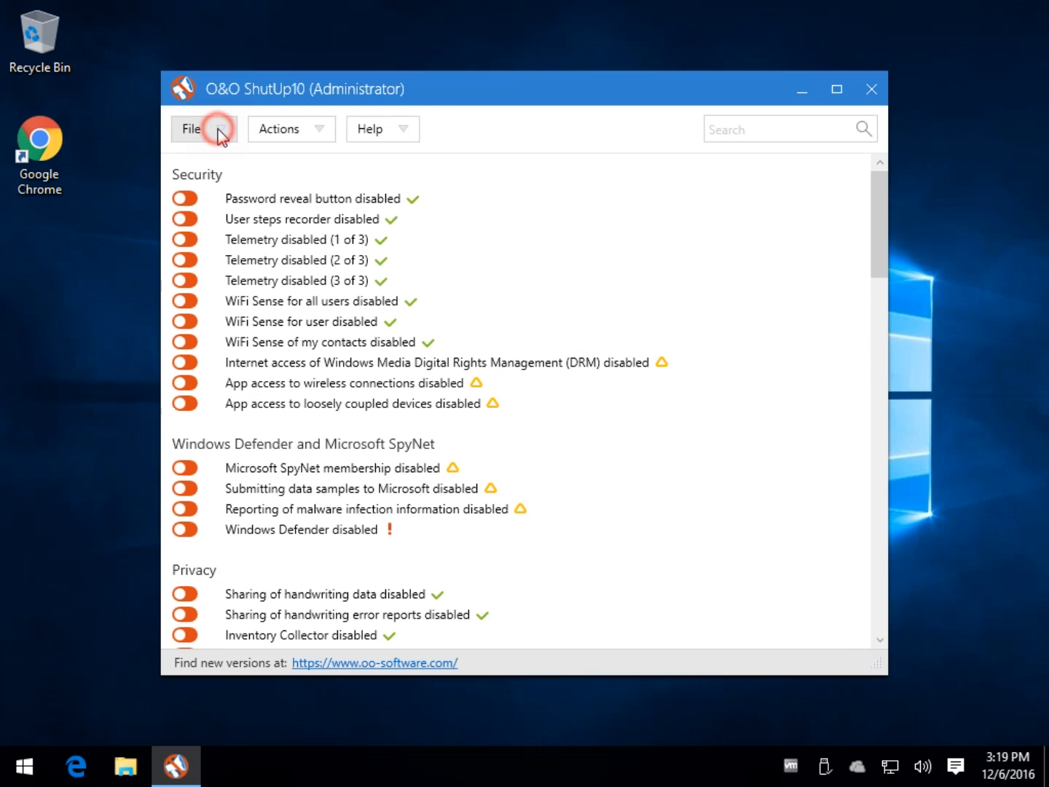
mouse_move(507, 246)
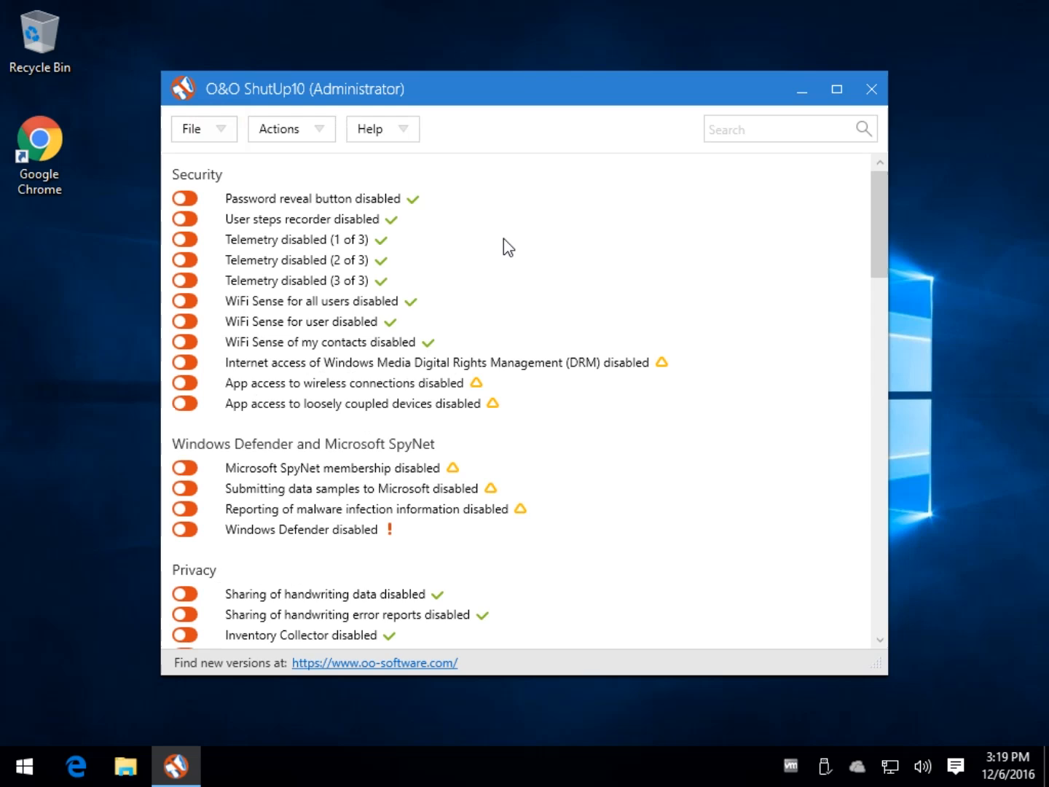
mouse_move(562, 301)
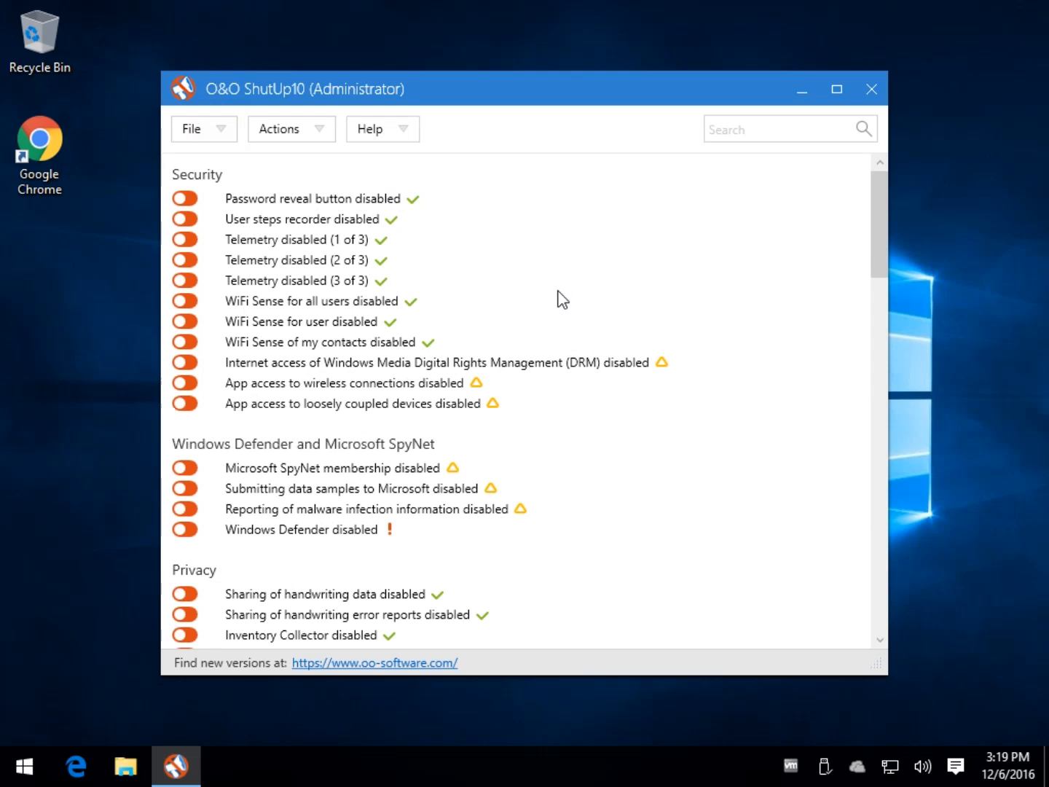
mouse_move(644, 273)
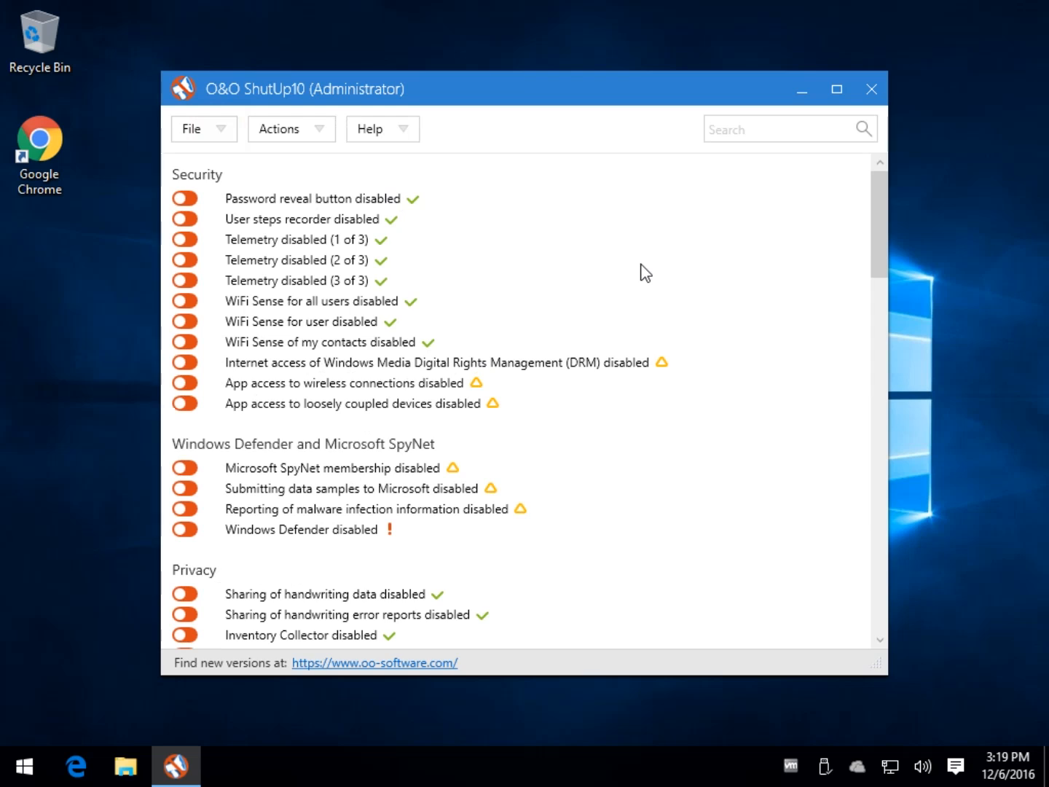
mouse_move(630, 233)
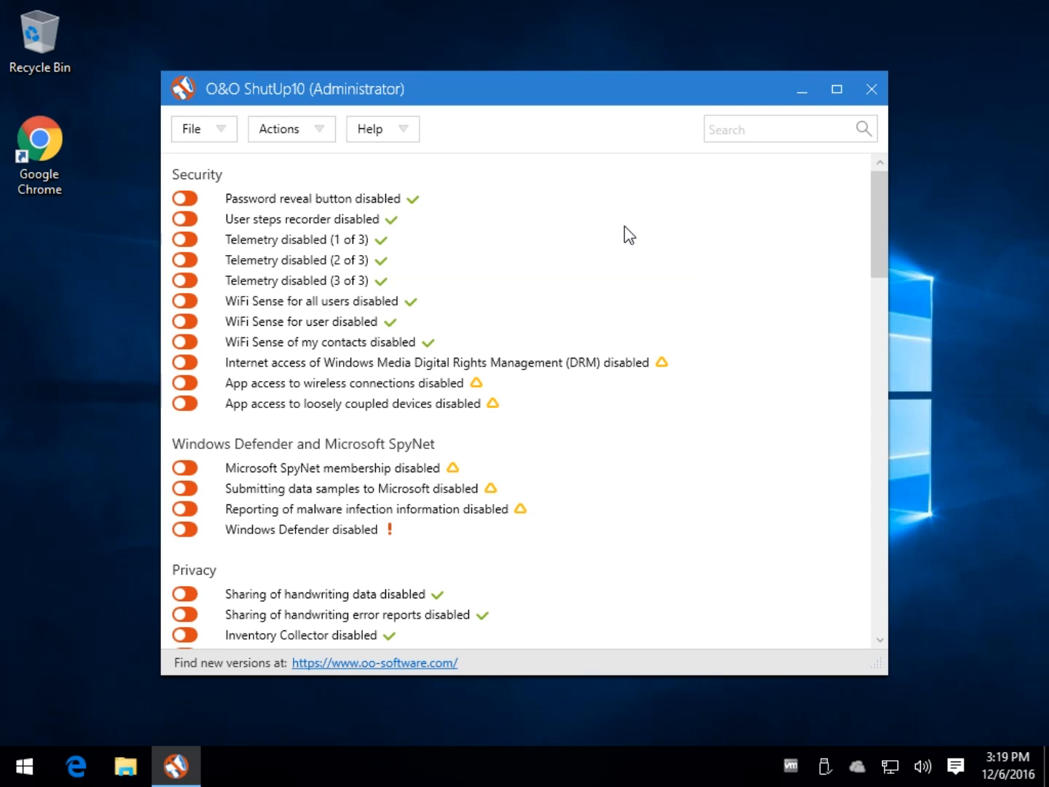
mouse_move(430, 211)
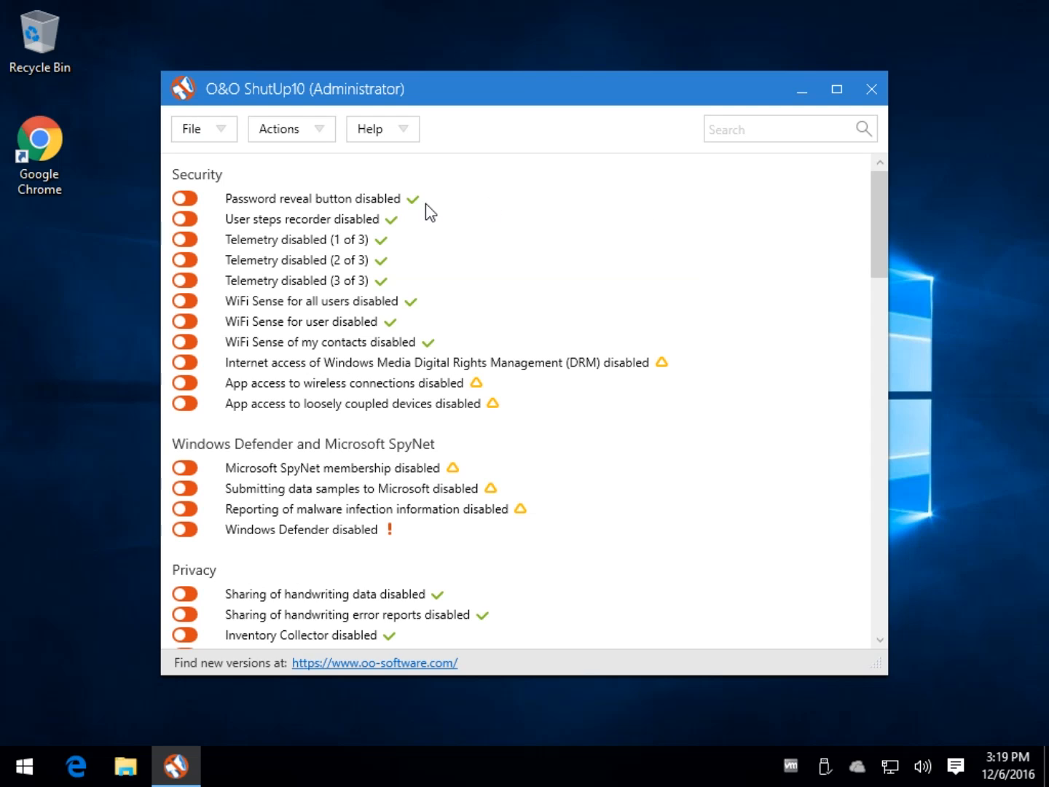
mouse_move(527, 50)
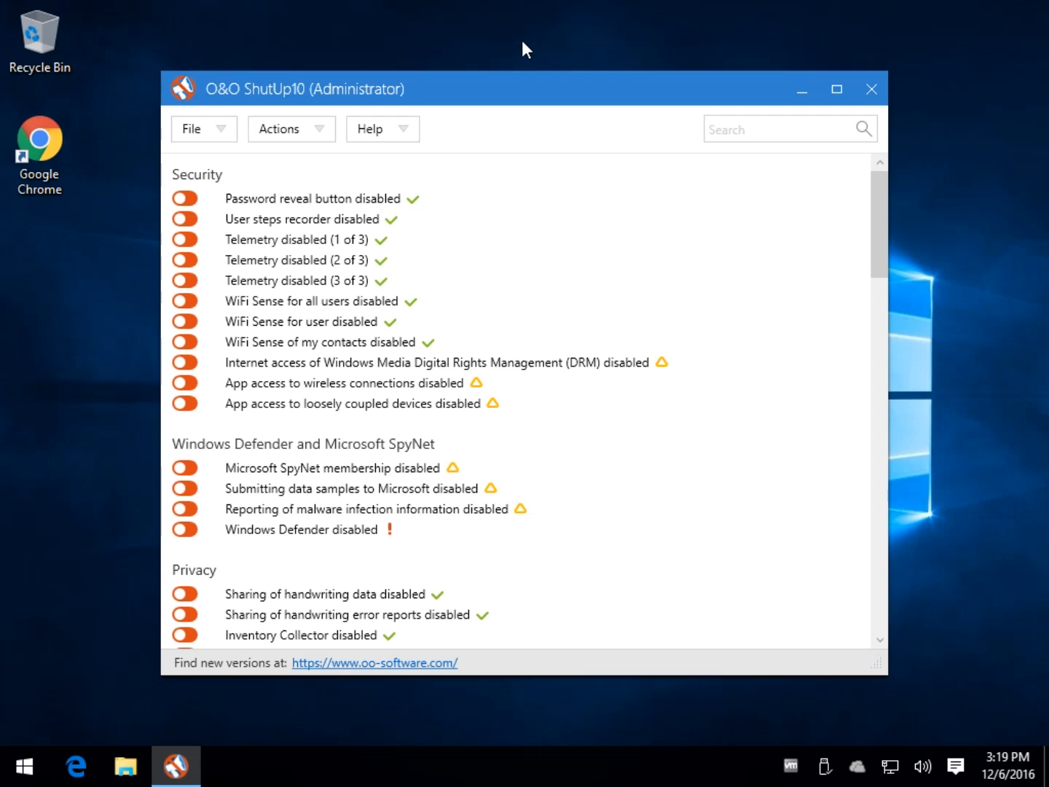